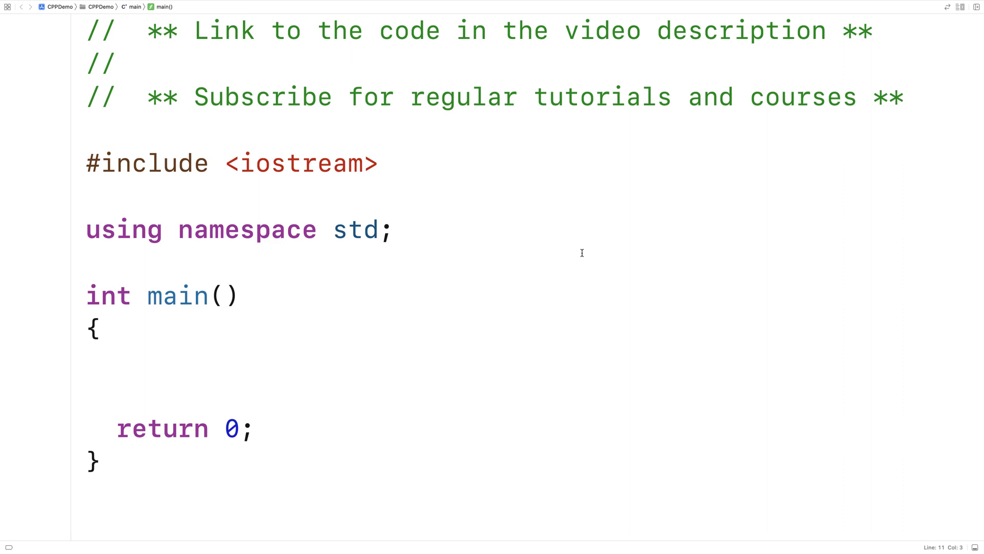
Above main, write class Cat with private strings name, color, favorite_toy and an empty public section
left_click(116, 363)
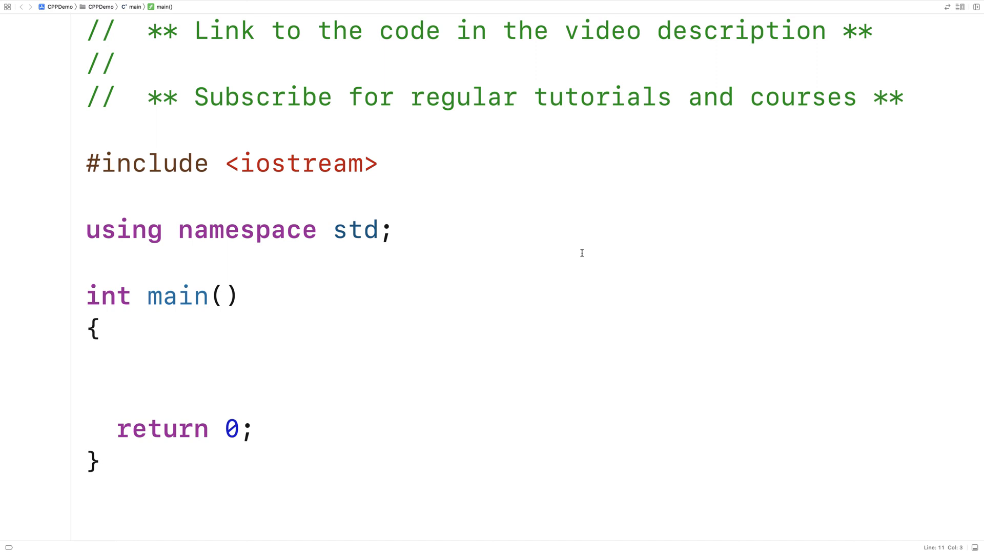
left_click(116, 363)
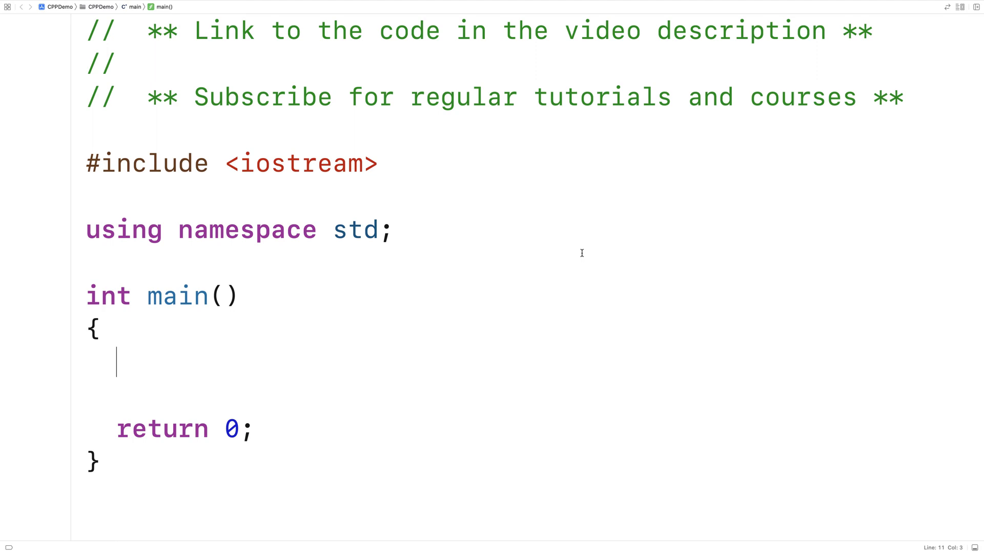
left_click(94, 328)
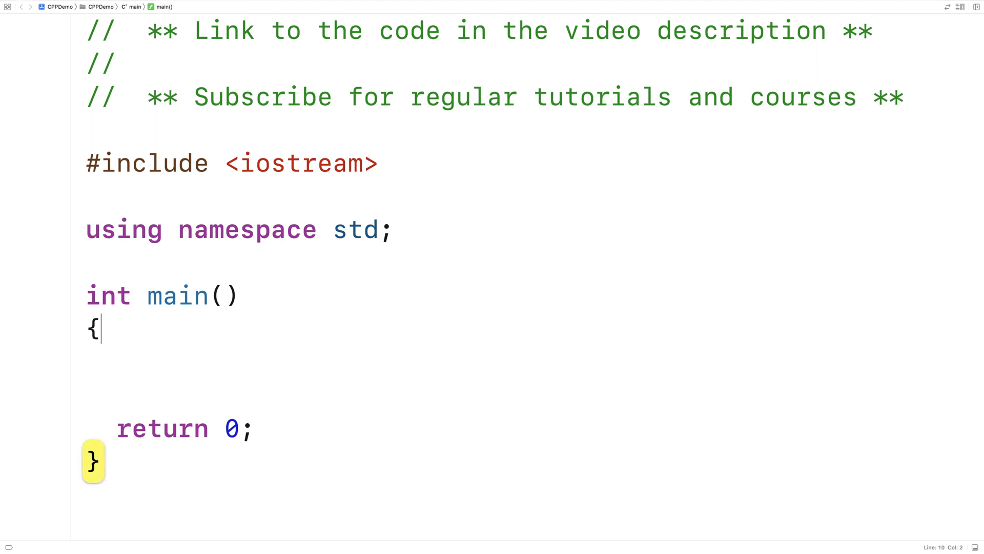
type("class Cat")
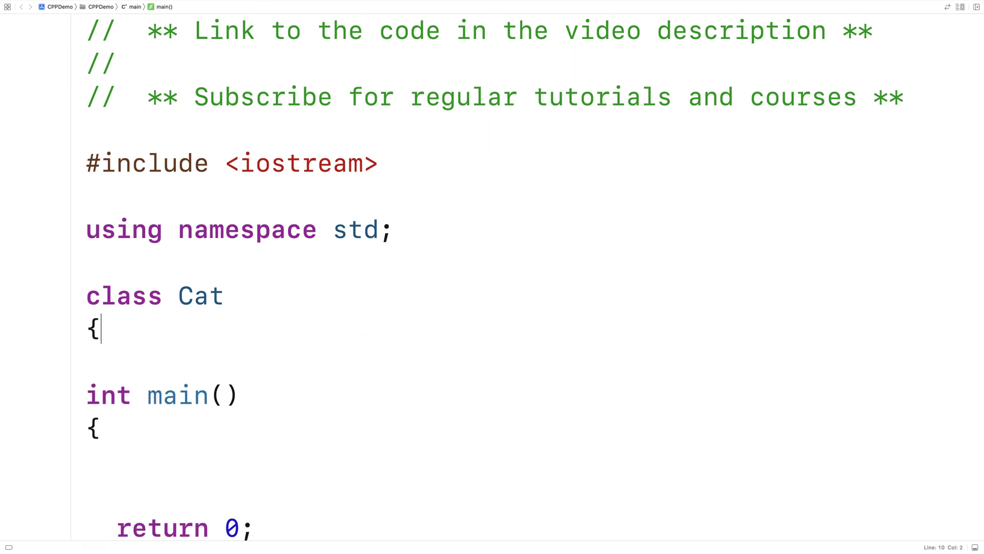
type("private:")
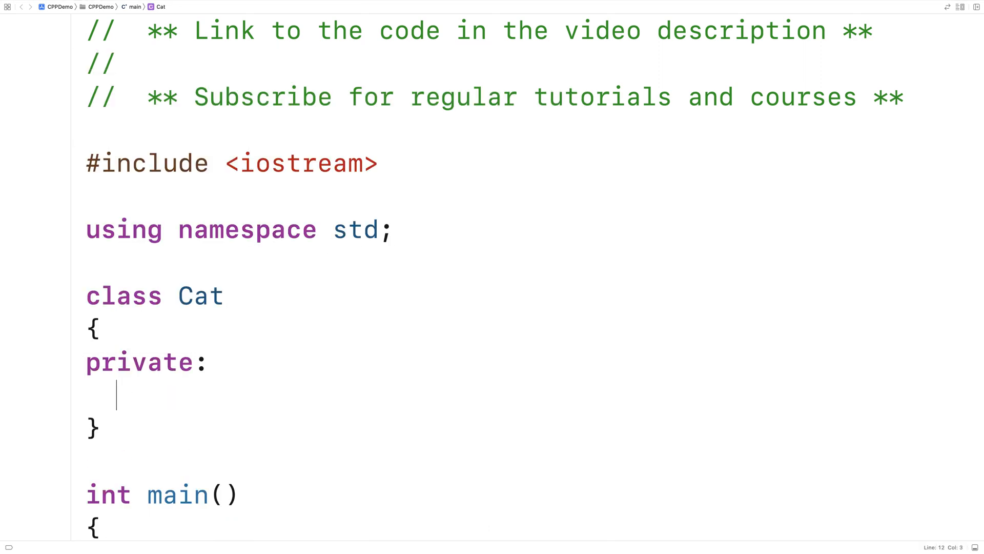
type("string")
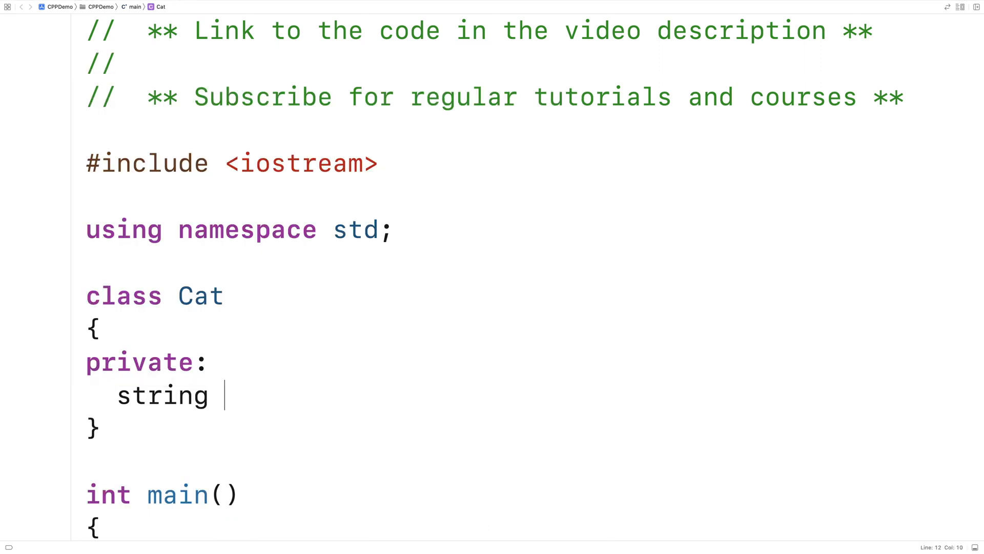
type("string favo")
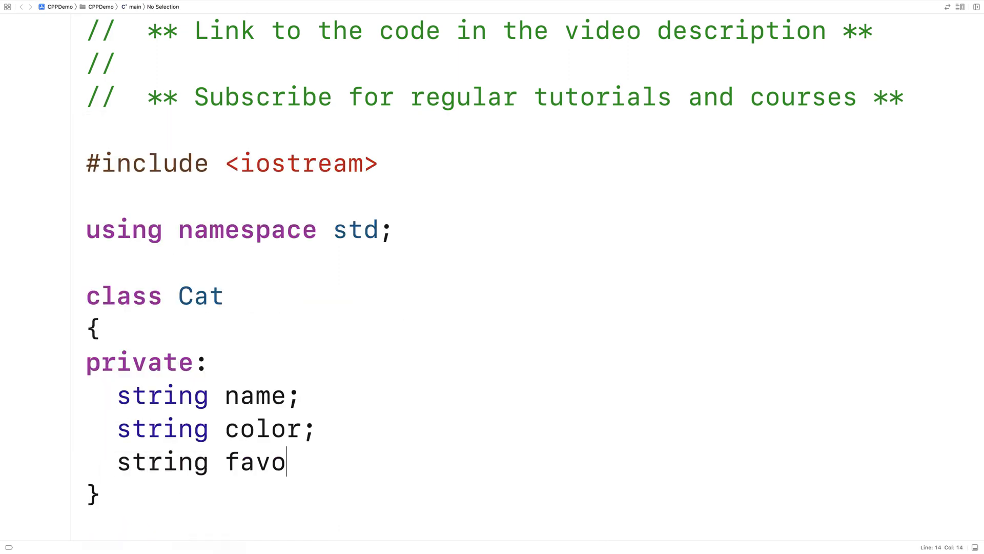
type("rite_toy;")
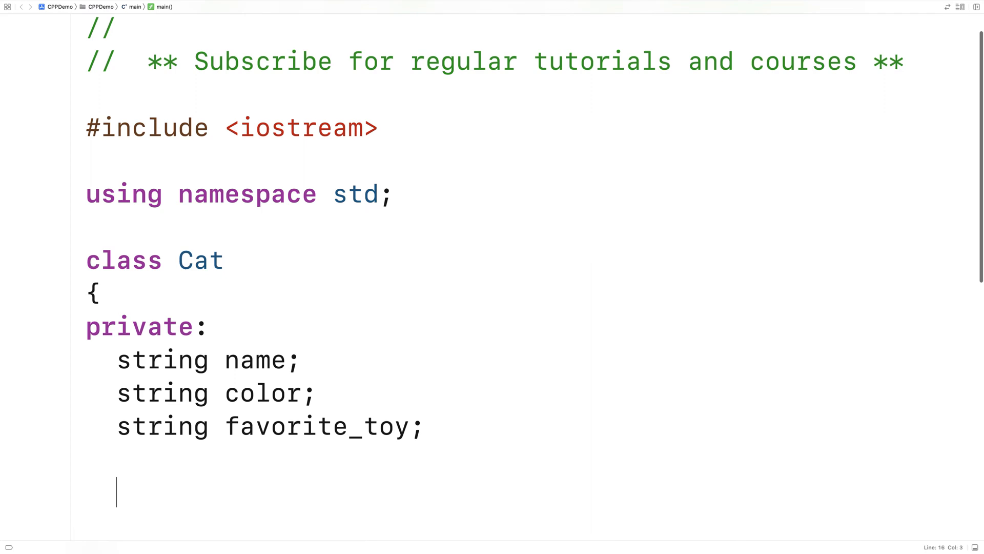
type("public:")
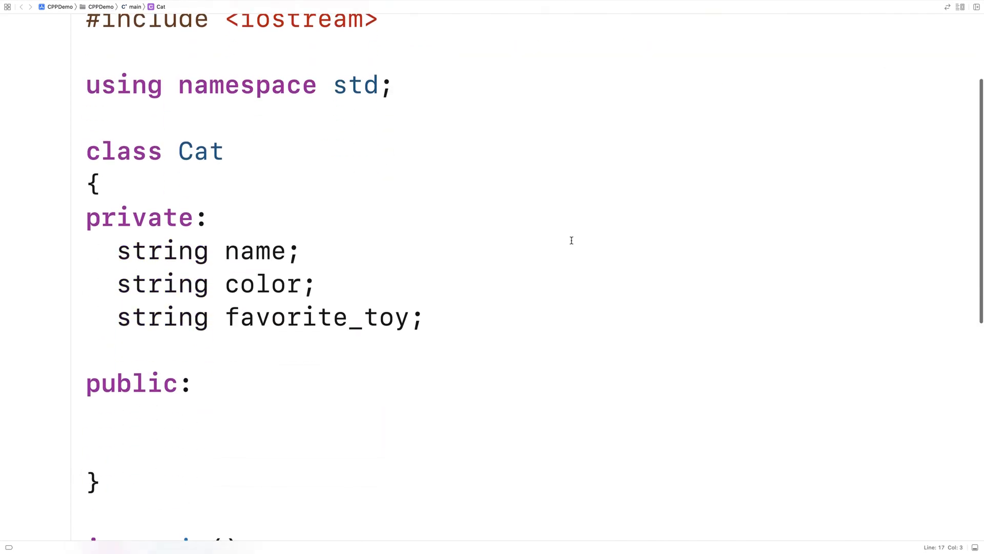
Write void print_cat() with cout lines for name, color and toy, correcting the favorite_toy name
type("void print_c")
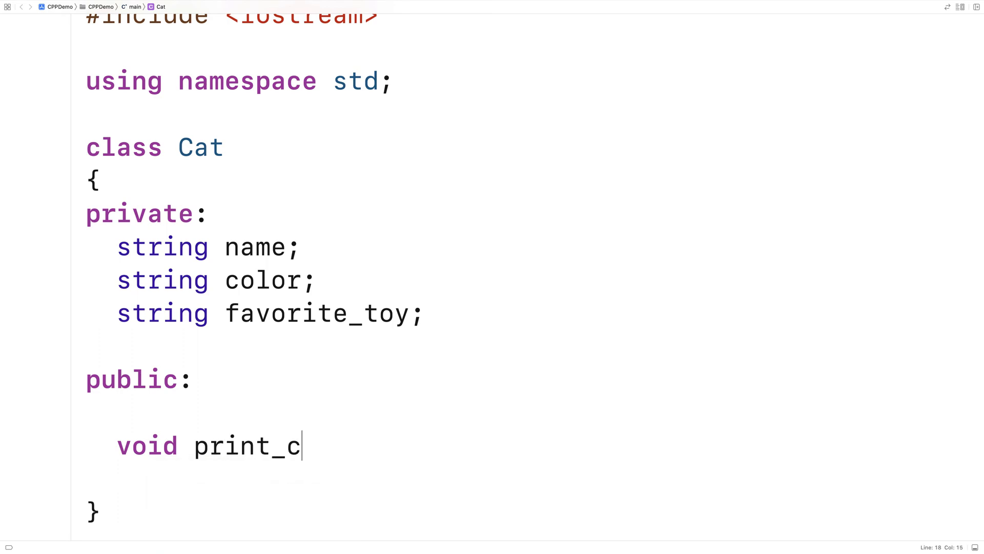
type("at()")
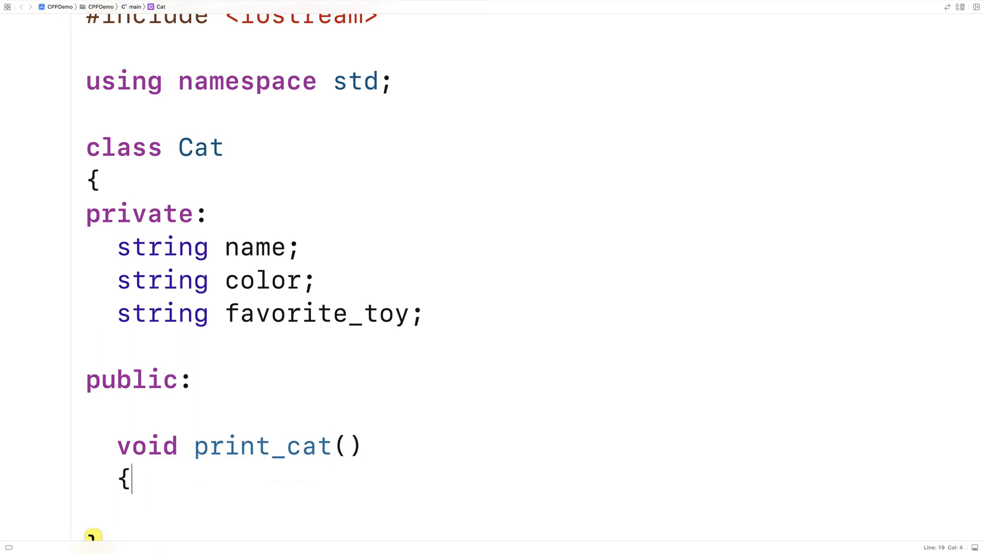
type("cout")
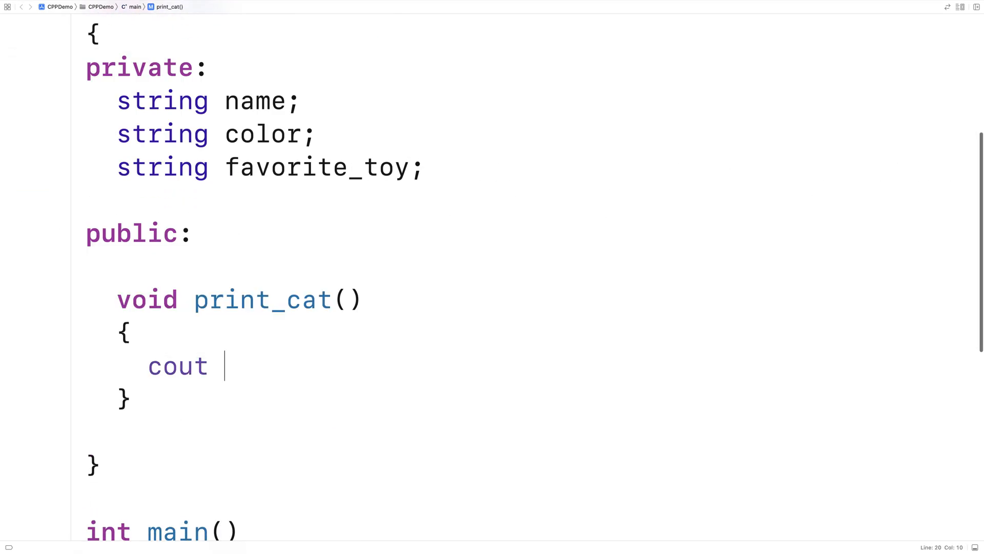
type("<< \"Nam\"")
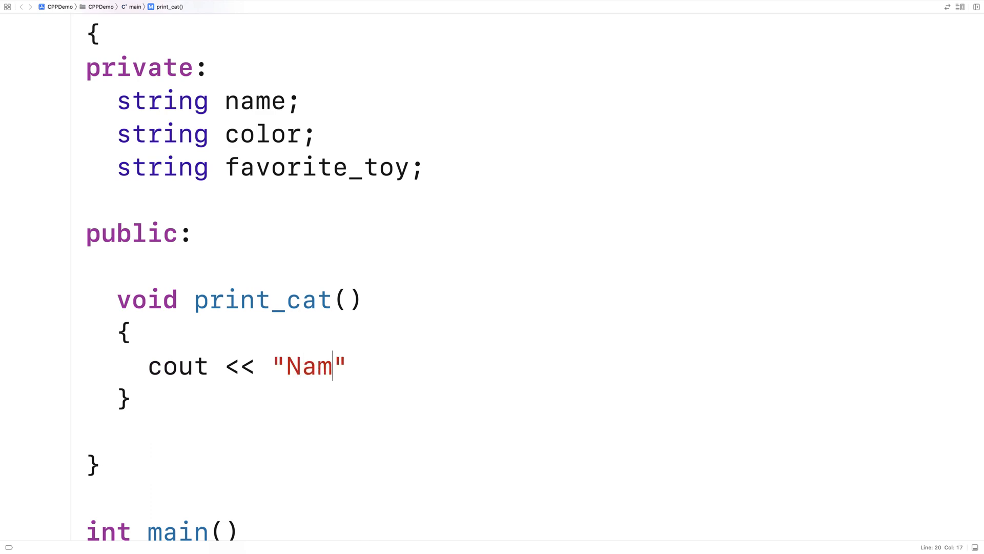
type("e: \" << name << endl;")
type("cout << \"Color:")
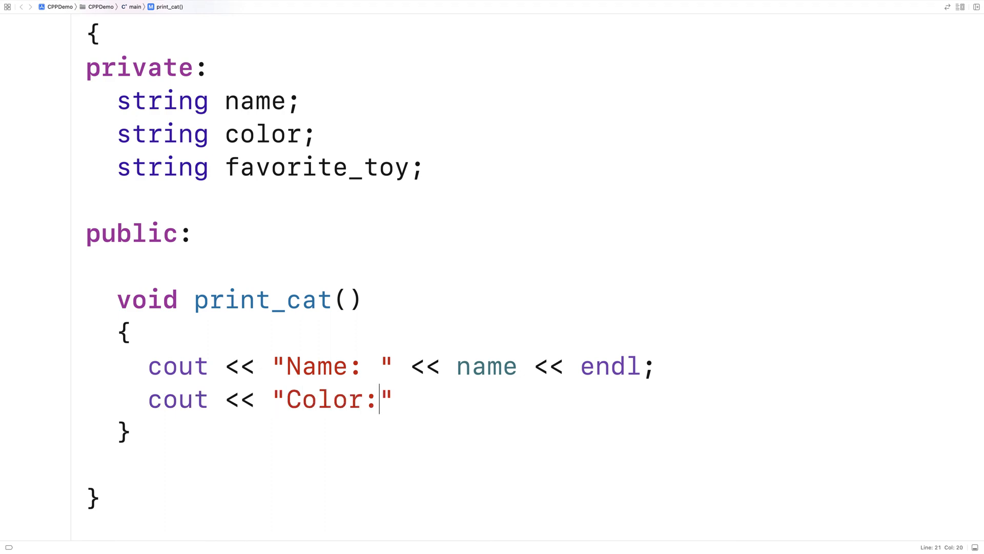
type("\" << color <<")
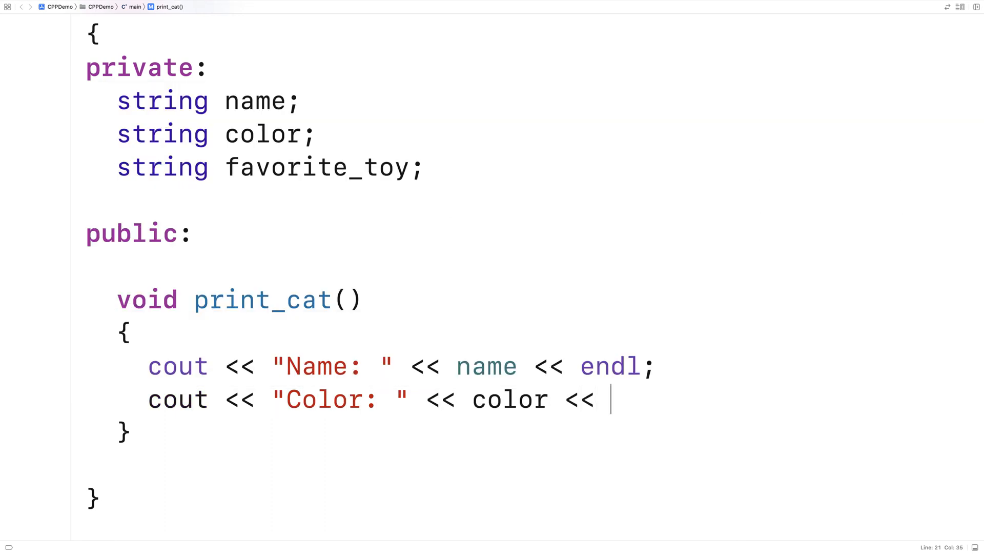
type("endl;")
type("cout << \"Favourite ")
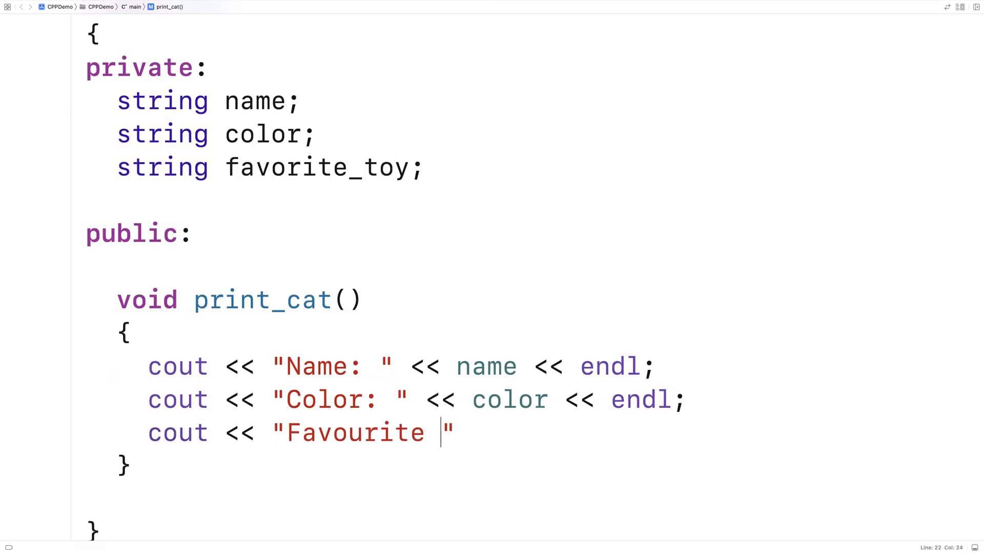
type("Toy:")
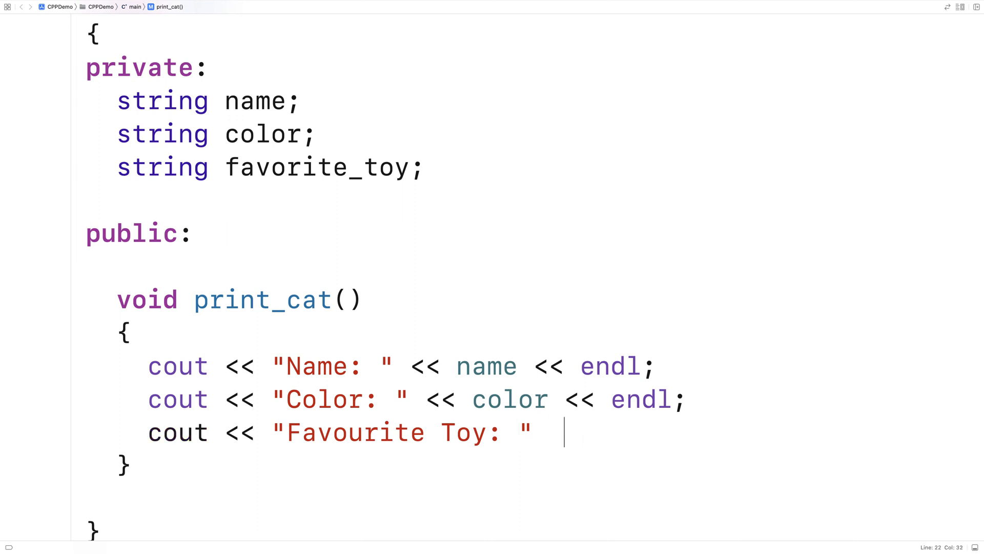
type("<< favrote << endl;")
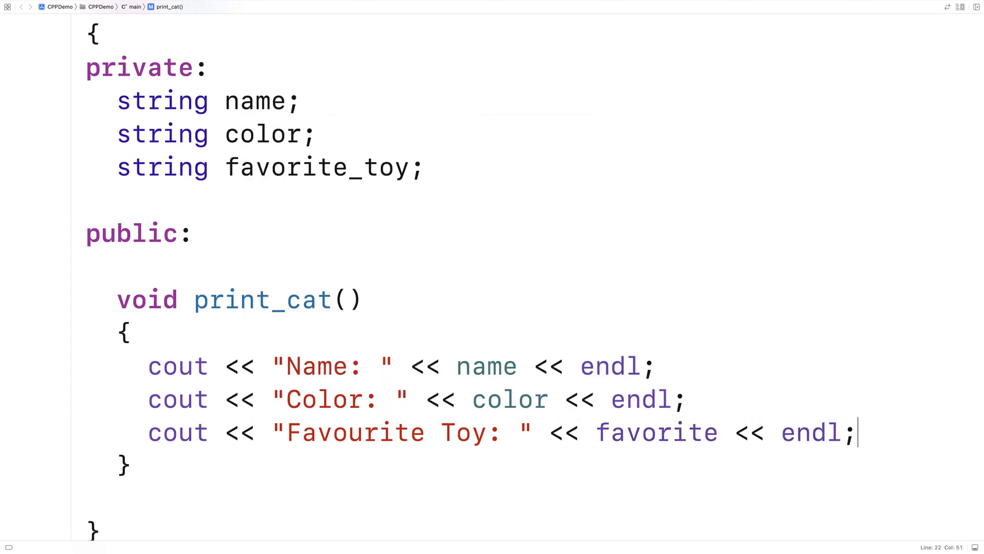
left_click(719, 432)
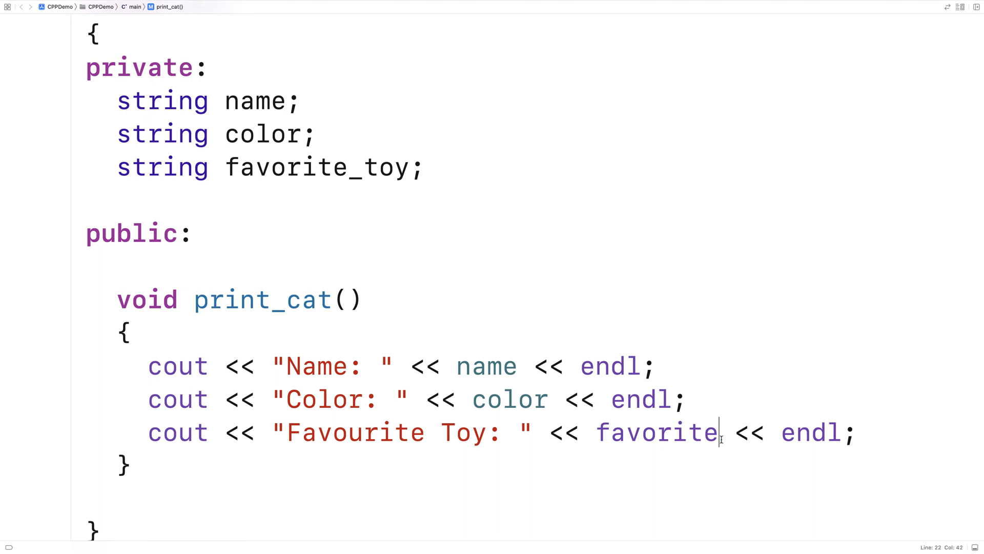
type("_toy")
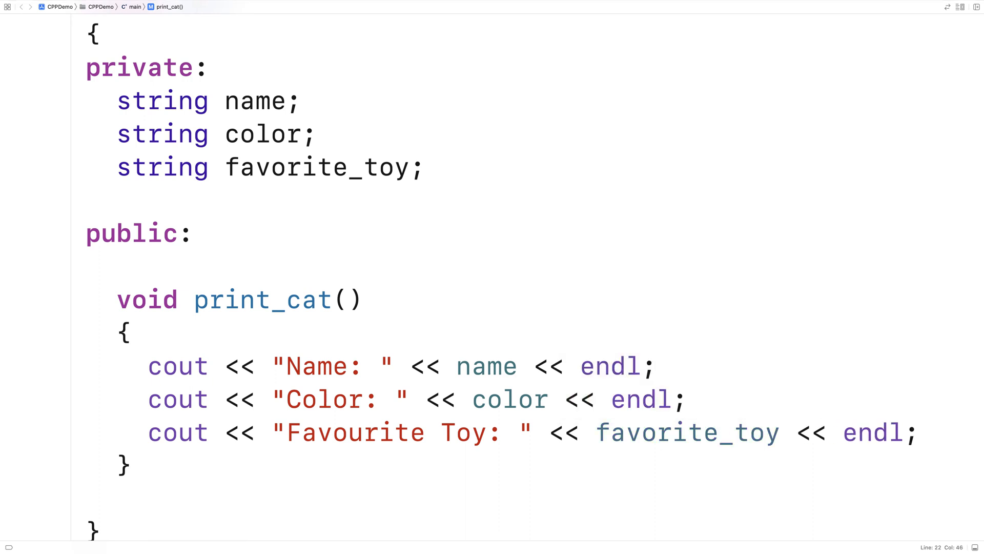
mouse_move(378, 261)
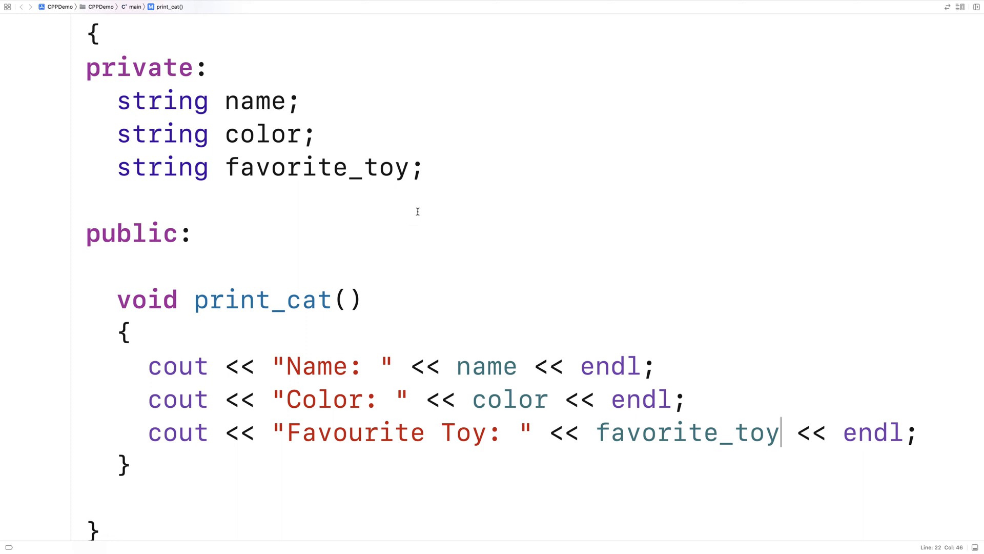
Write a Cat() constructor assigning "Unknown" to name, color and favorite_toy
left_click_drag(118, 100, 116, 201)
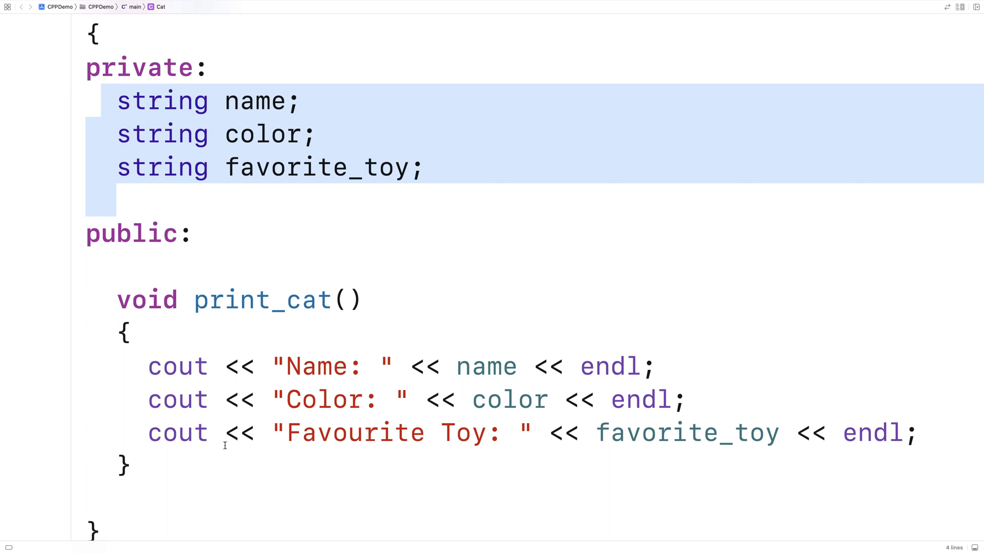
mouse_move(225, 445)
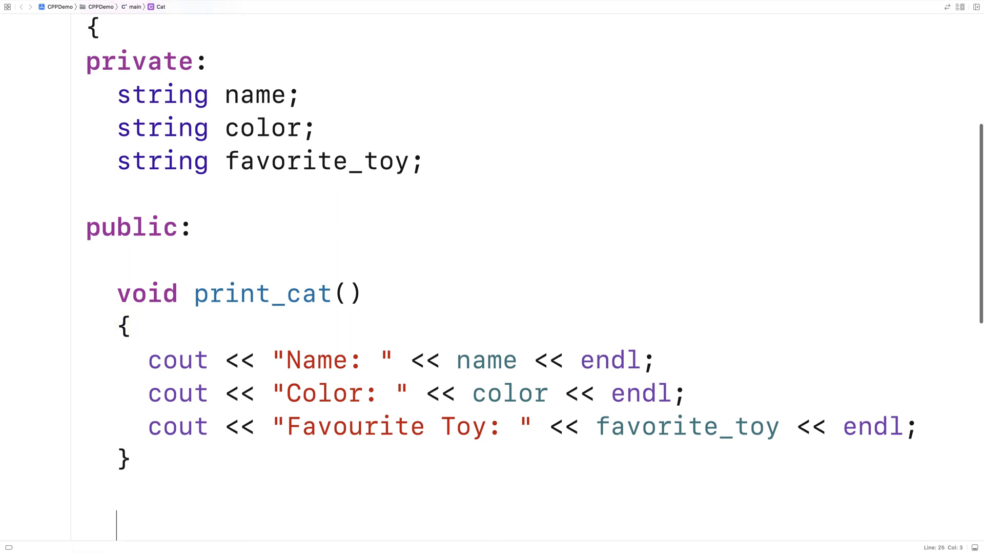
type("Cat(")
type("{")
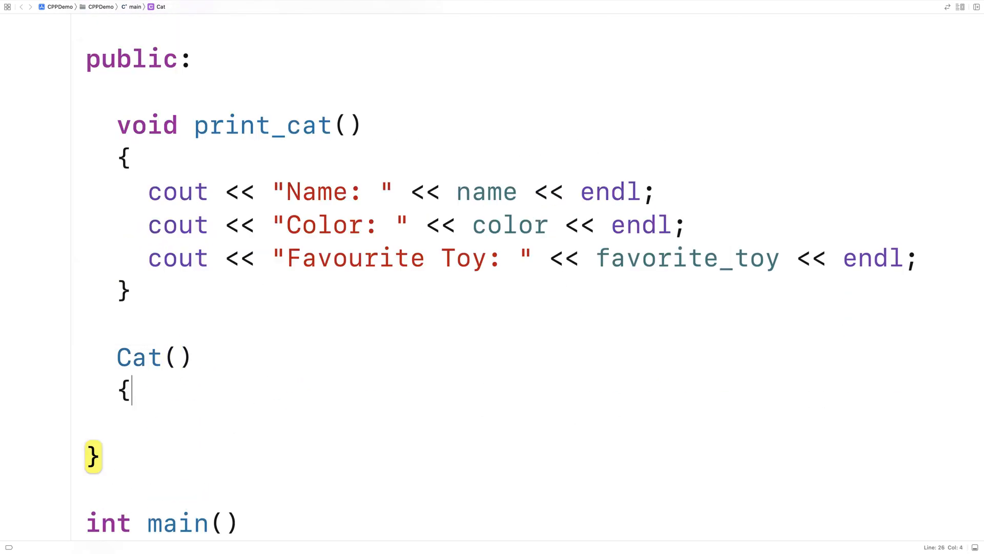
key("enter")
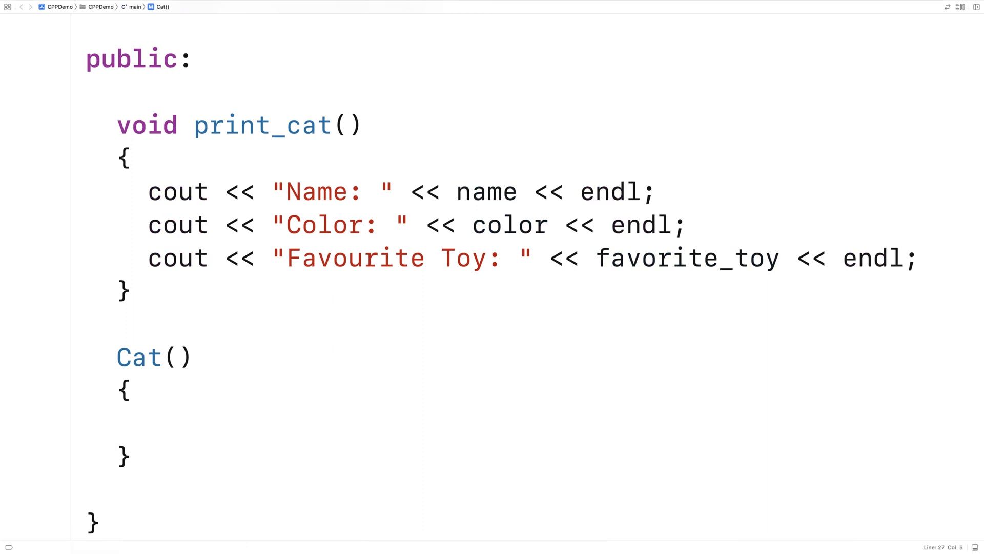
left_click(148, 424)
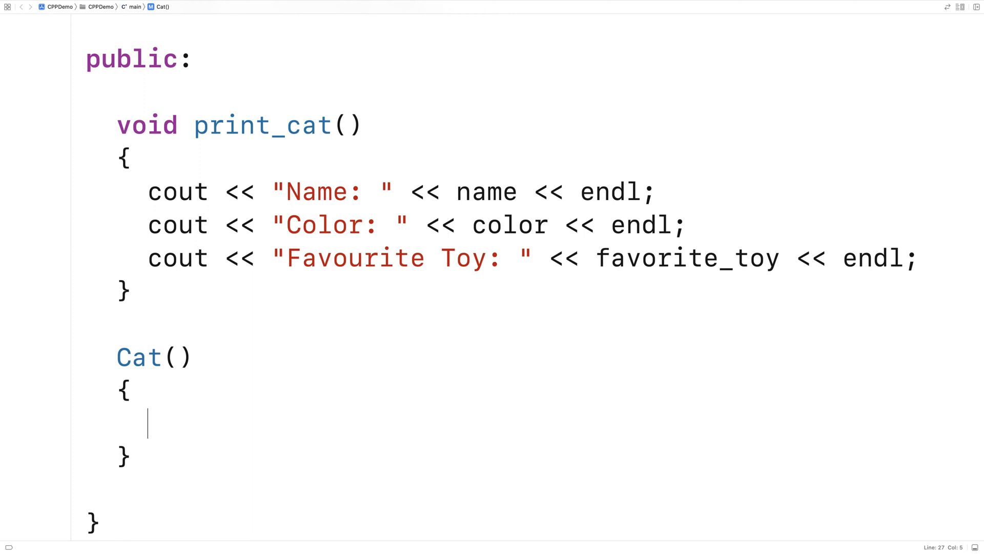
type("name =")
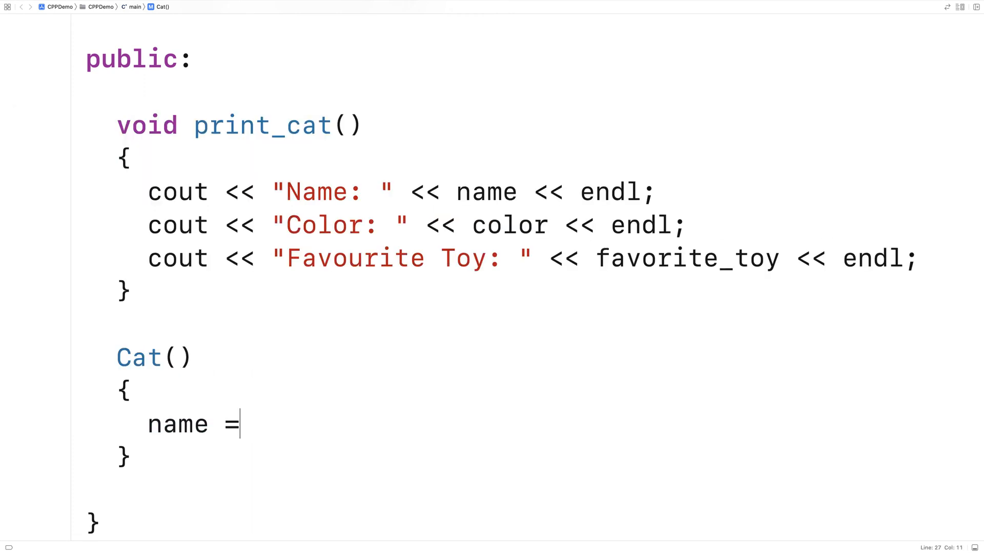
type("\"Unknown\"")
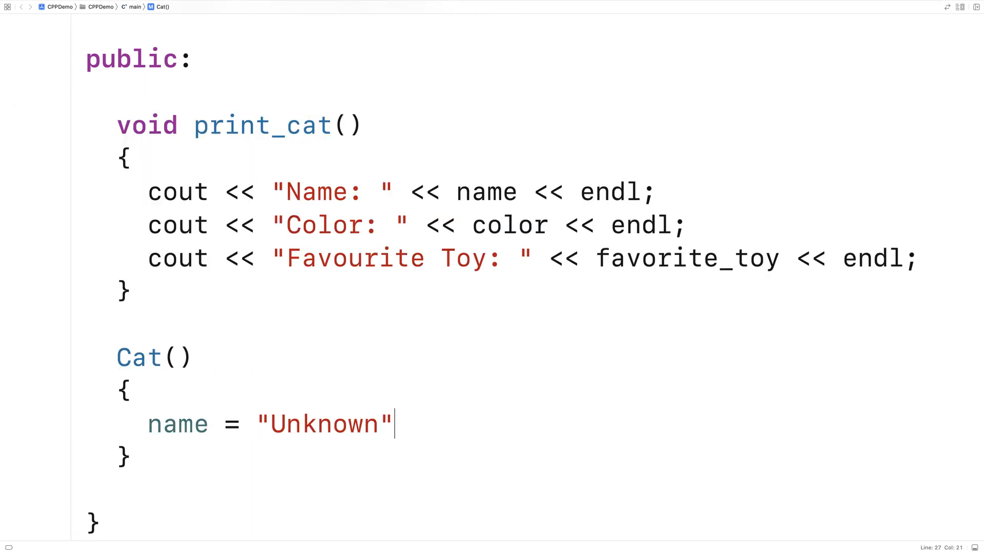
type(";")
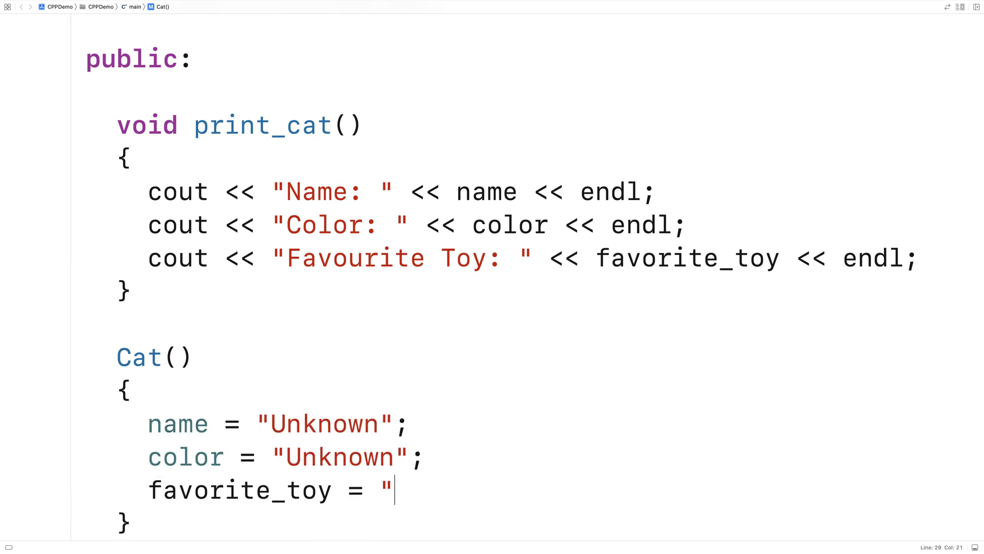
type("Unknown\";")
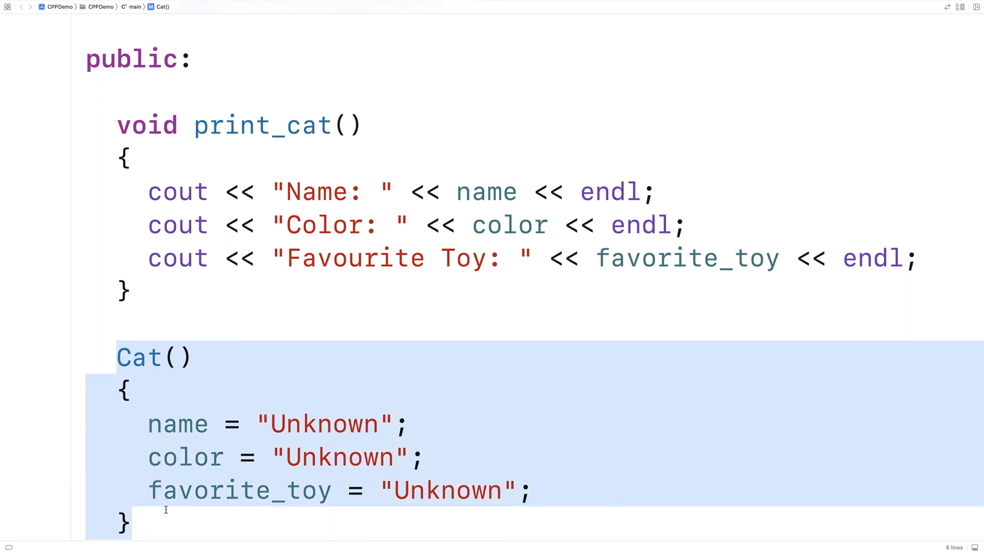
In main, declare Cat cat1, print "Cat 1...", call cat1.print_cat(), print endl, and add the class semicolon
scroll("down", 3)
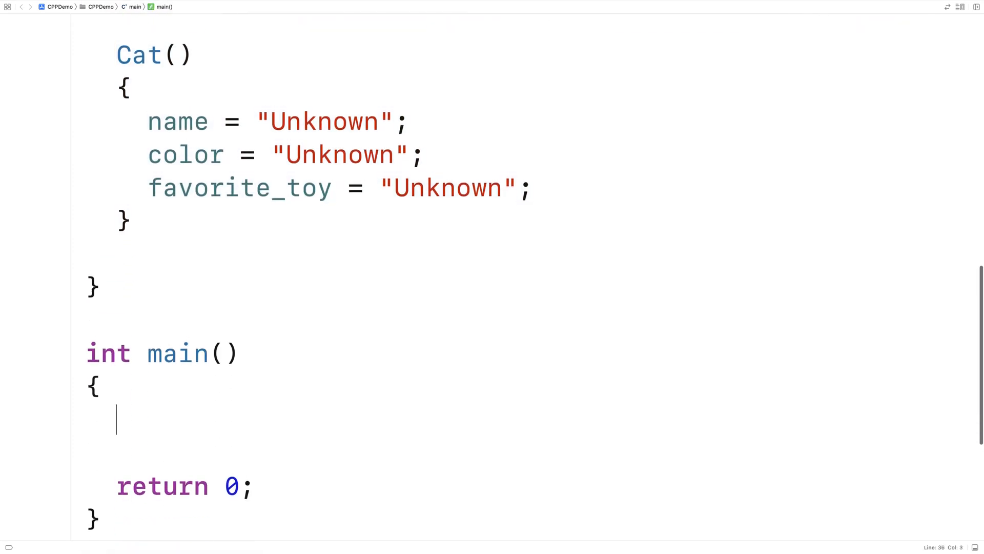
type("Cat cat1")
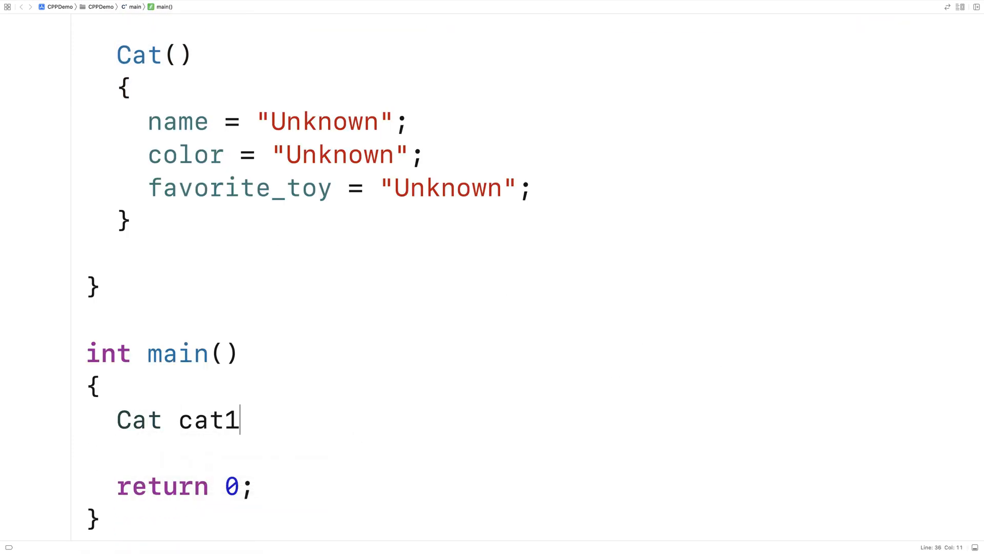
type(";")
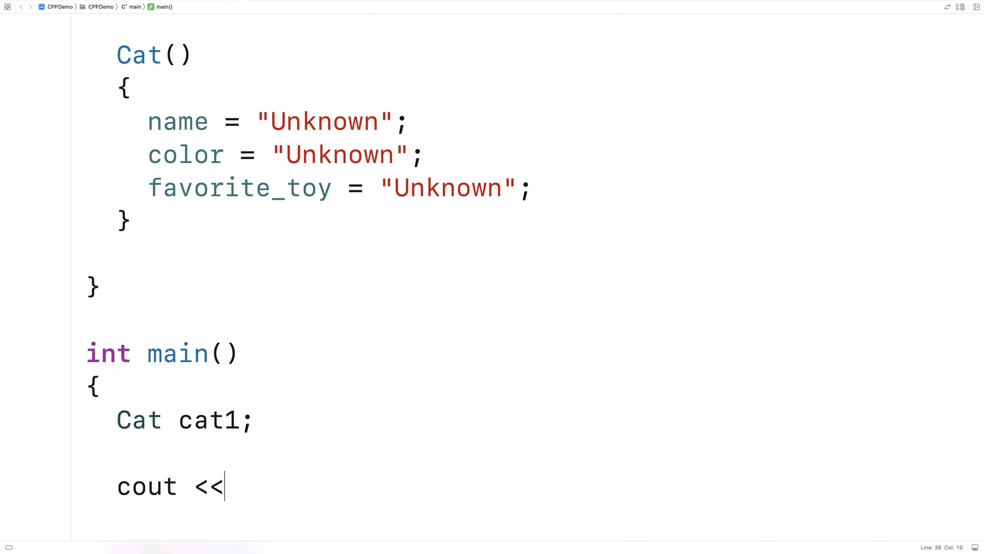
type("\"Cat 1...\"")
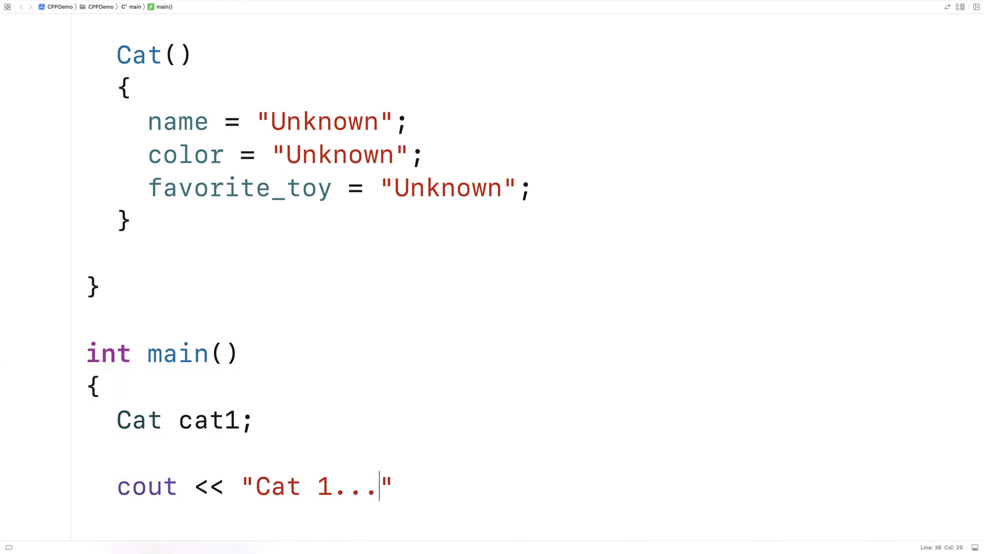
type("<< endl;")
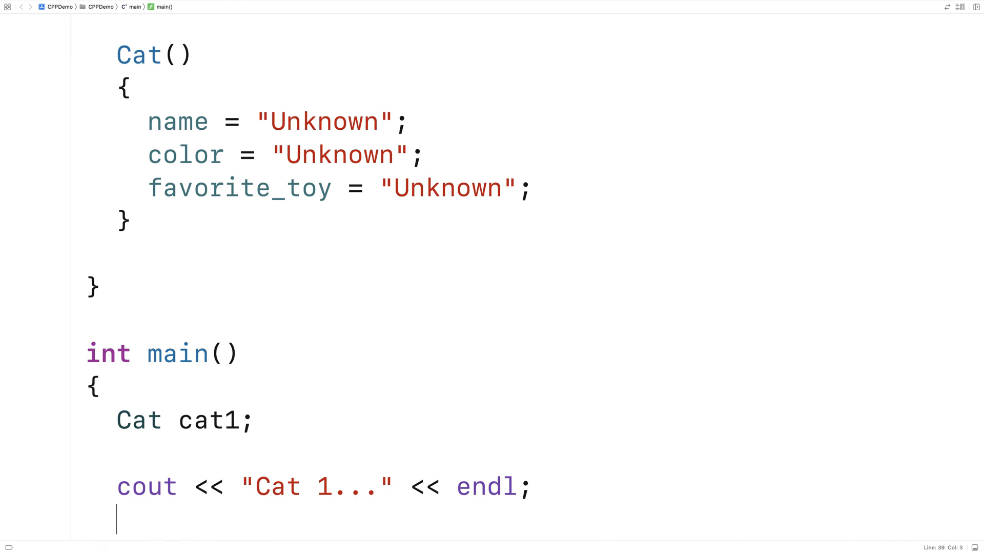
type("cat1.print_cat(")
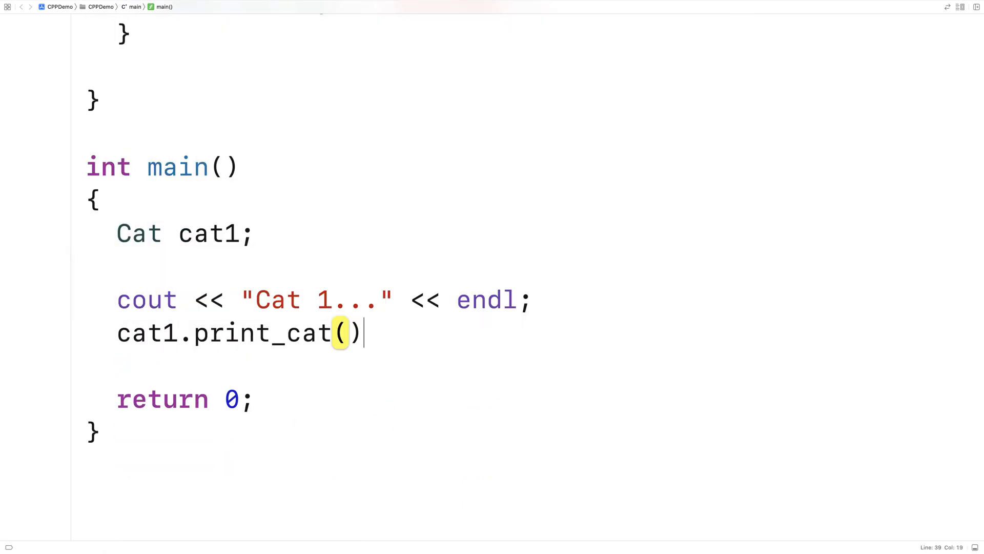
type("l")
left_click(327, 367)
type("cout << \"")
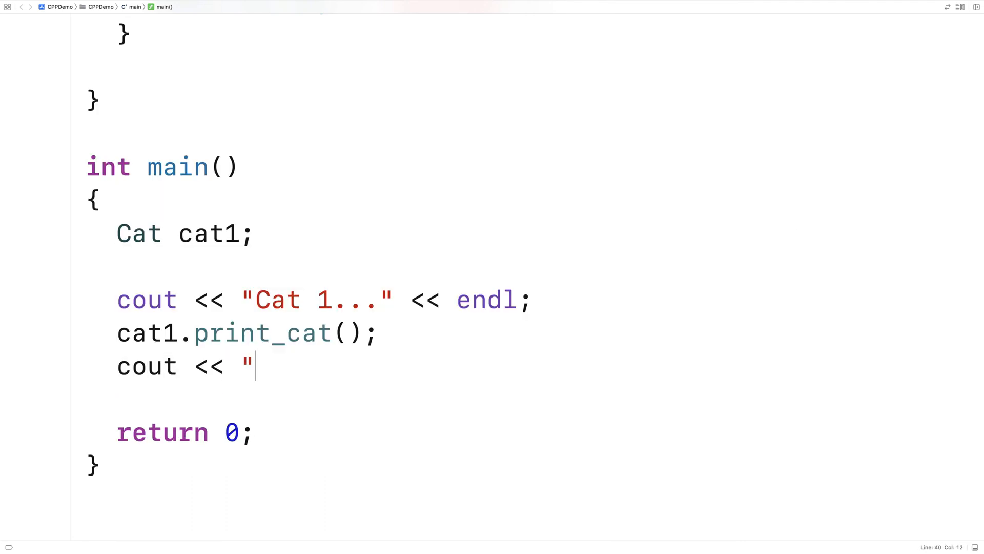
type("endl")
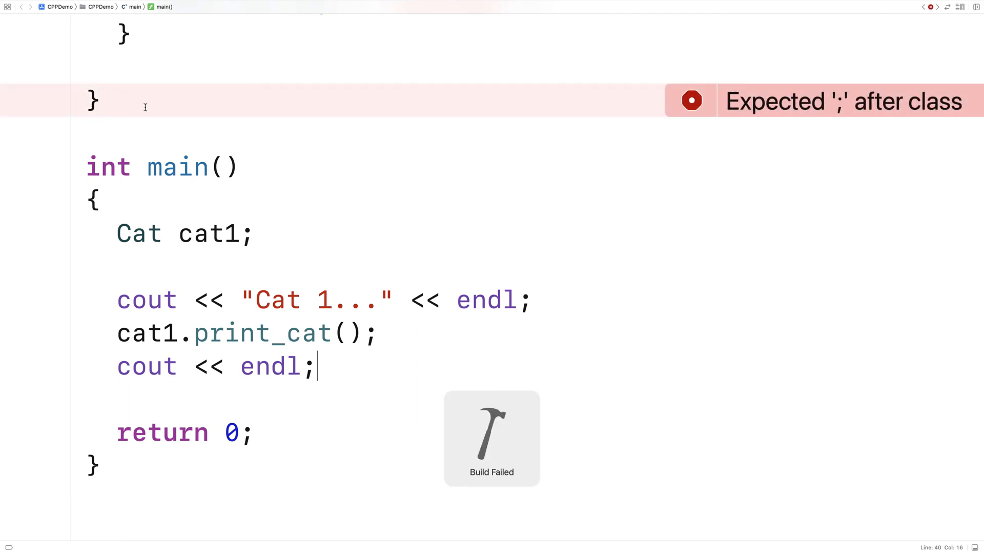
type(";")
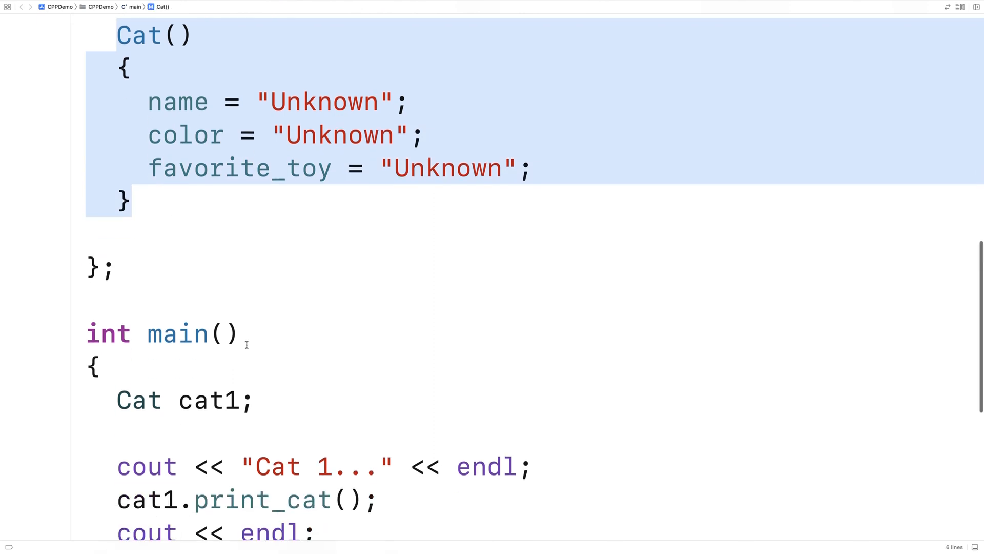
Try adding parentheses after cat1 in main, then remove them again
double_click(138, 400)
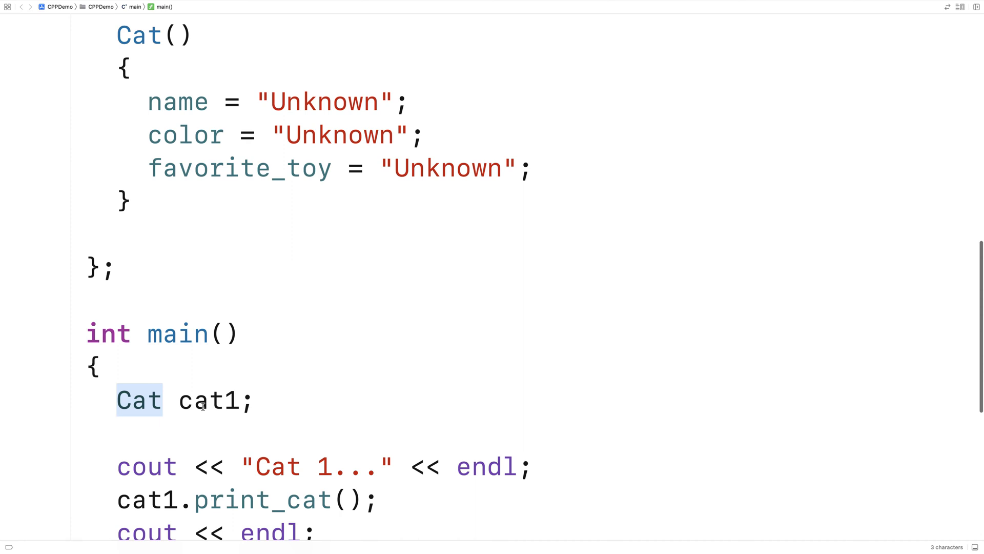
double_click(209, 400)
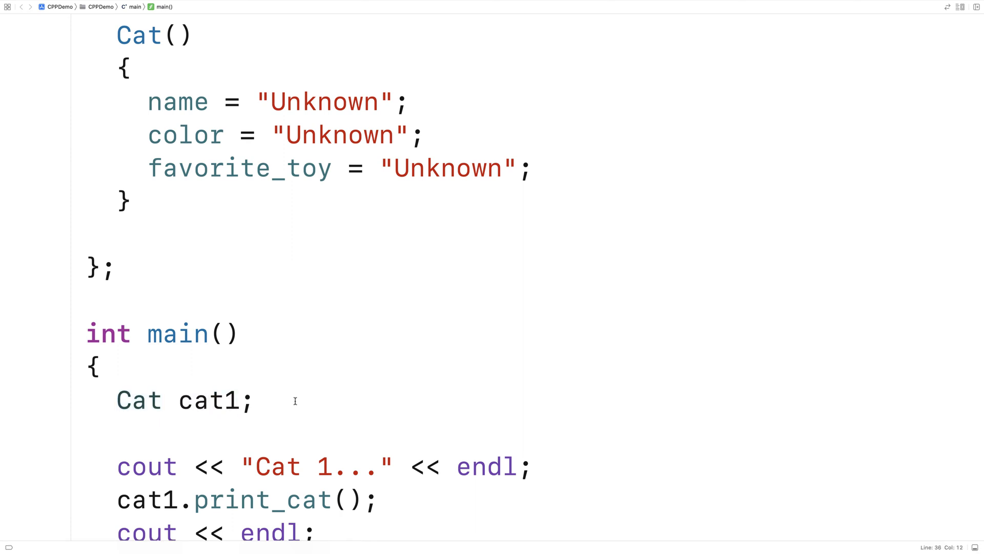
type("(")
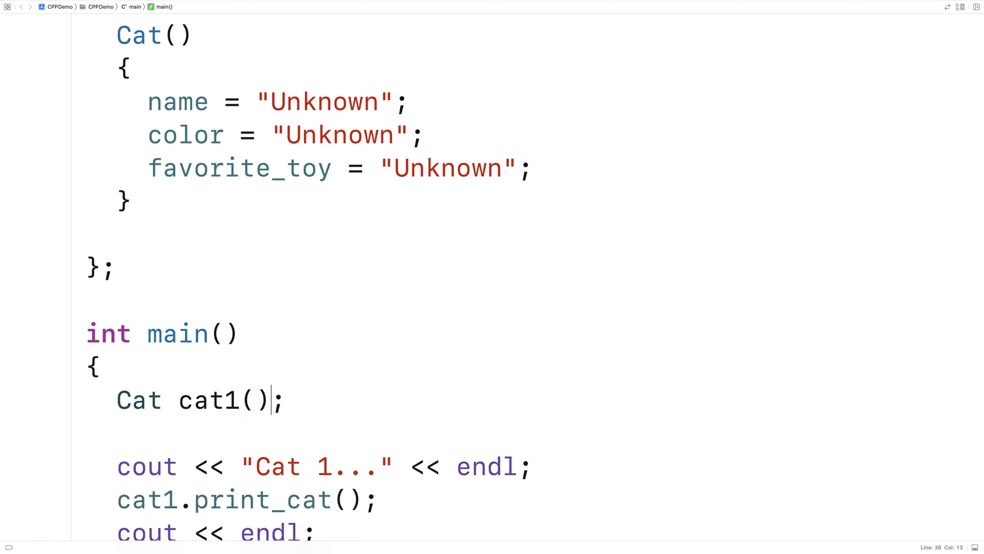
key("Backspace")
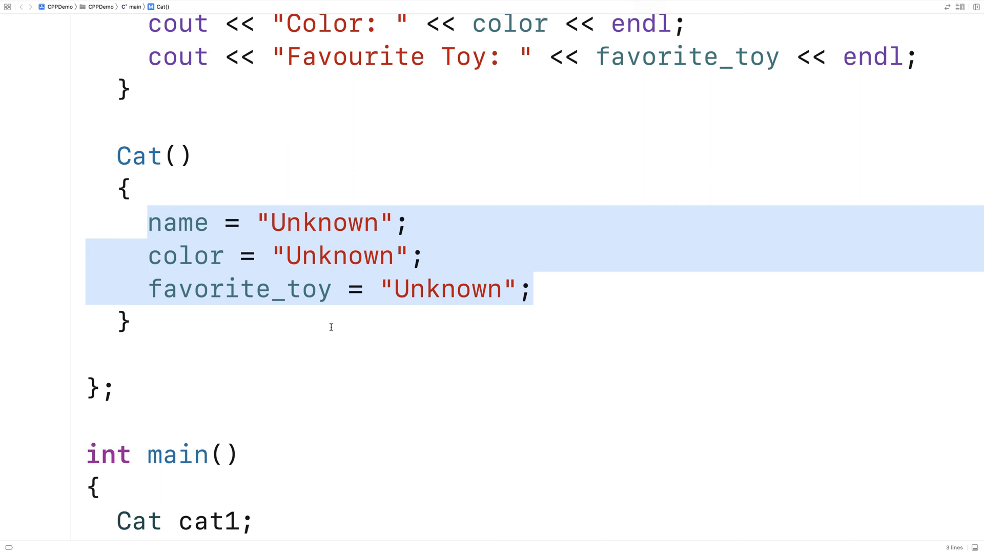
mouse_move(328, 326)
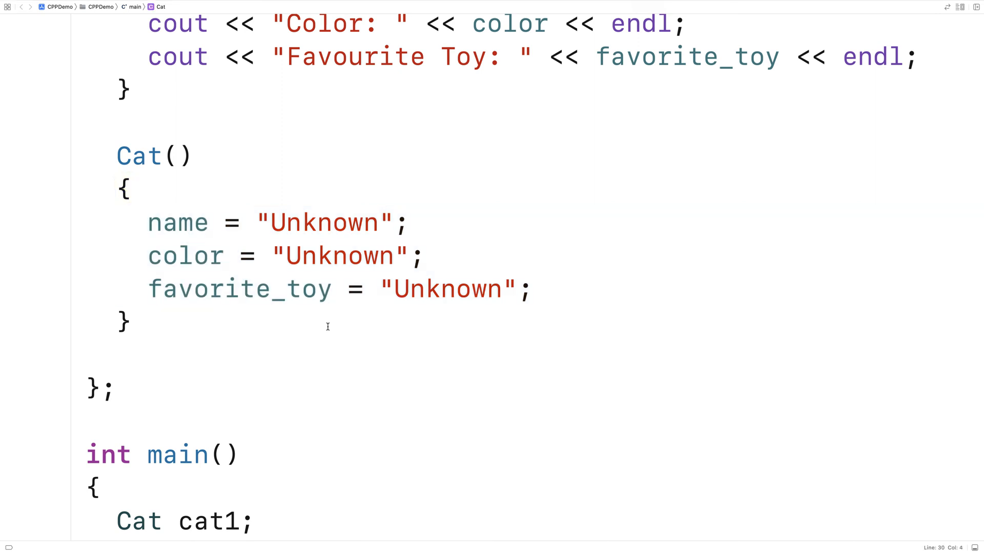
Below Cat(), write Cat(string n) setting name to n and color and favorite_toy to "Uknown"
left_click(132, 321)
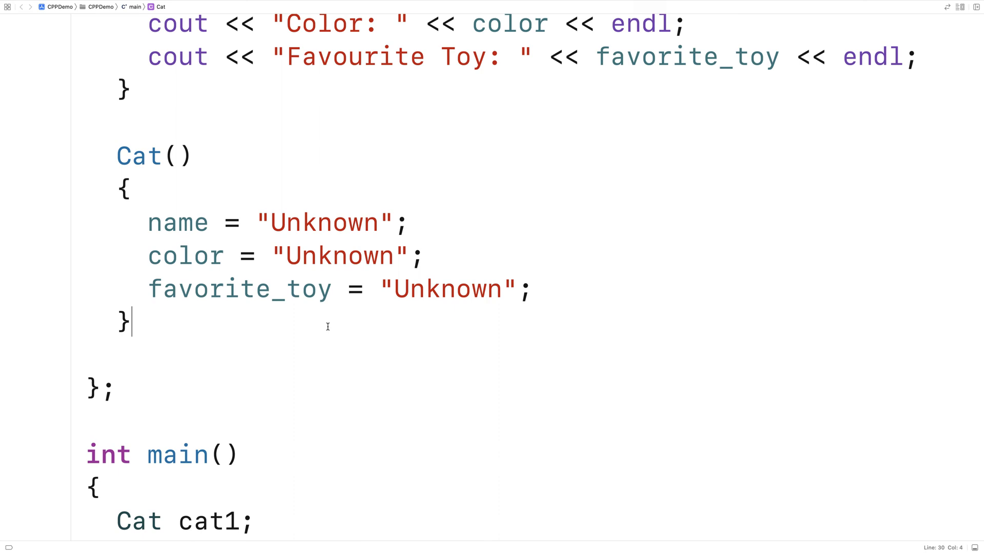
type("Cat(string n")
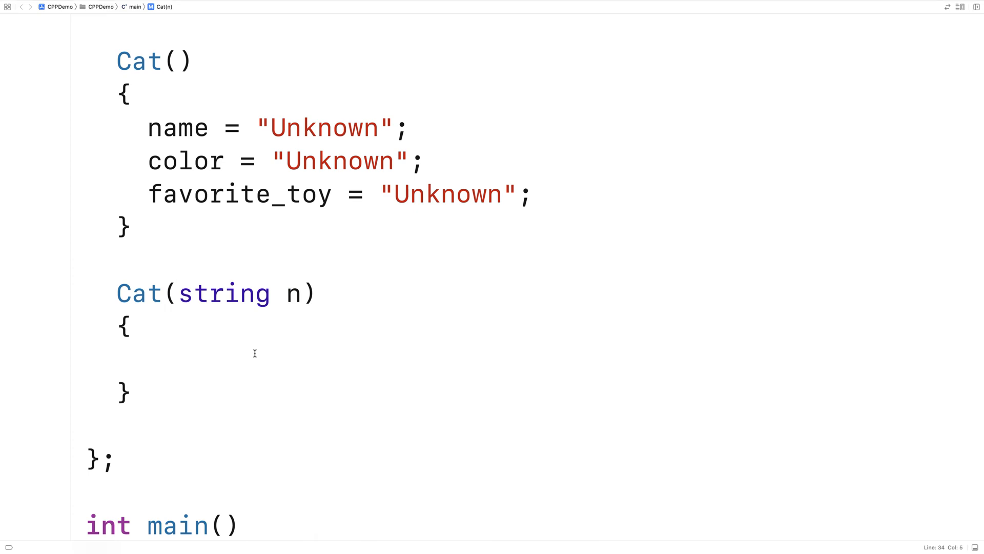
type("name")
type("col")
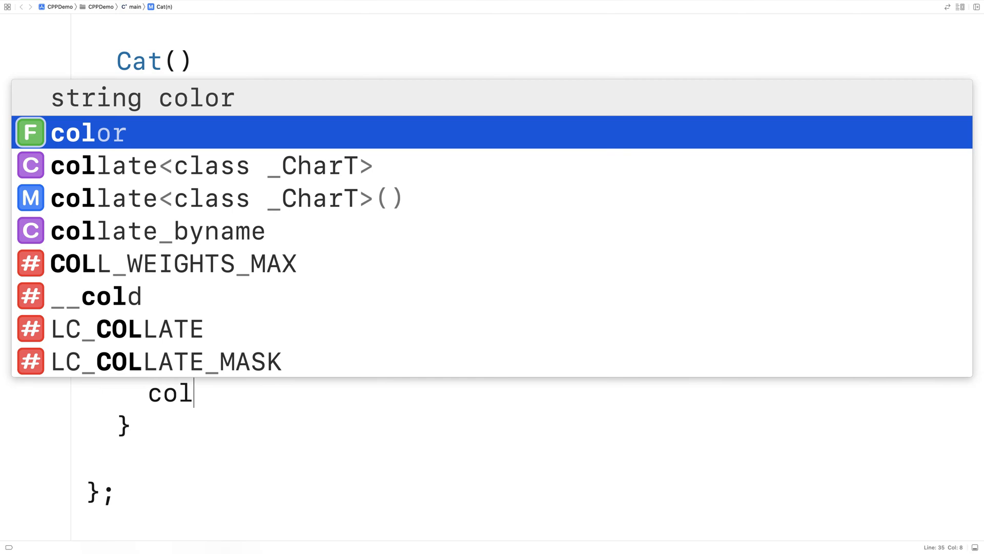
type("favorite_toy = \"")
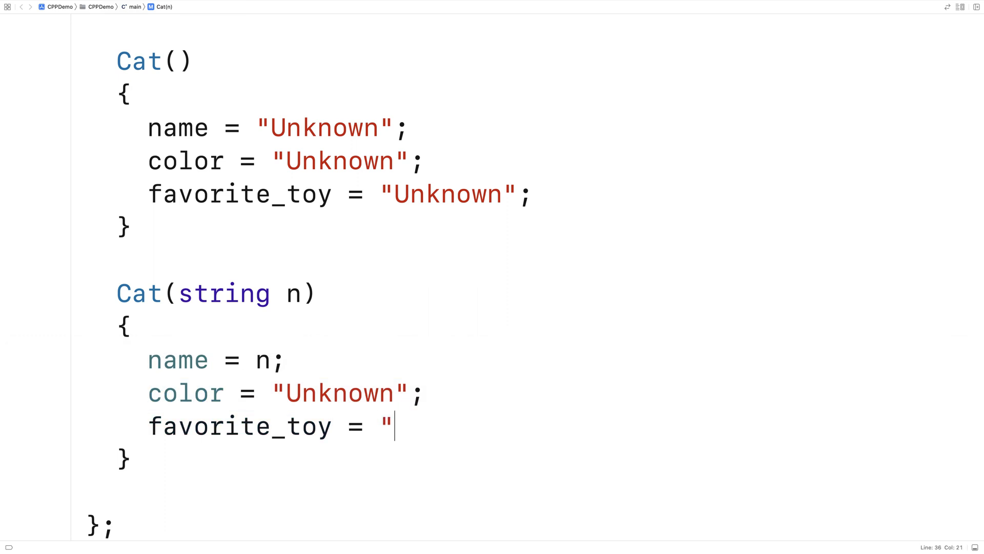
type("Uknown\"")
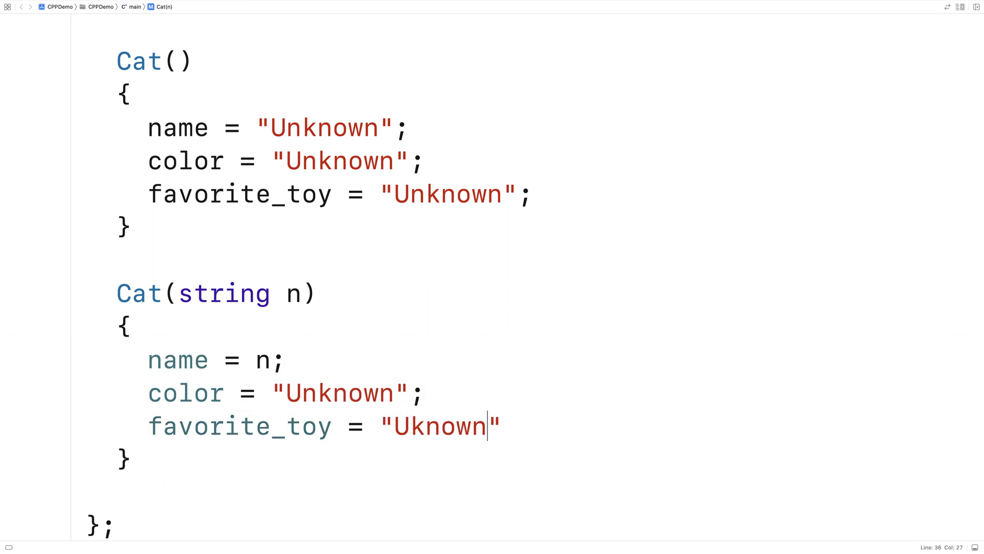
type(";")
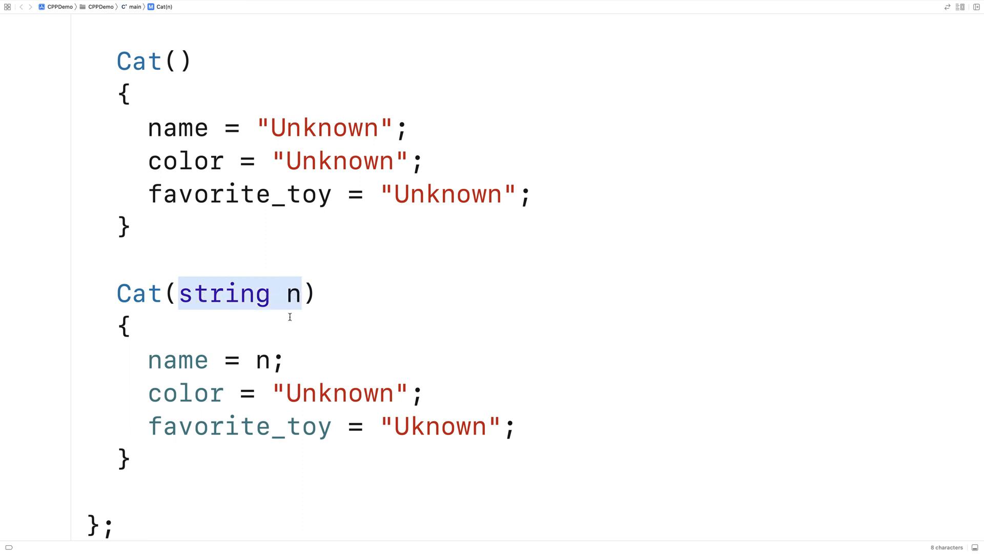
mouse_move(286, 321)
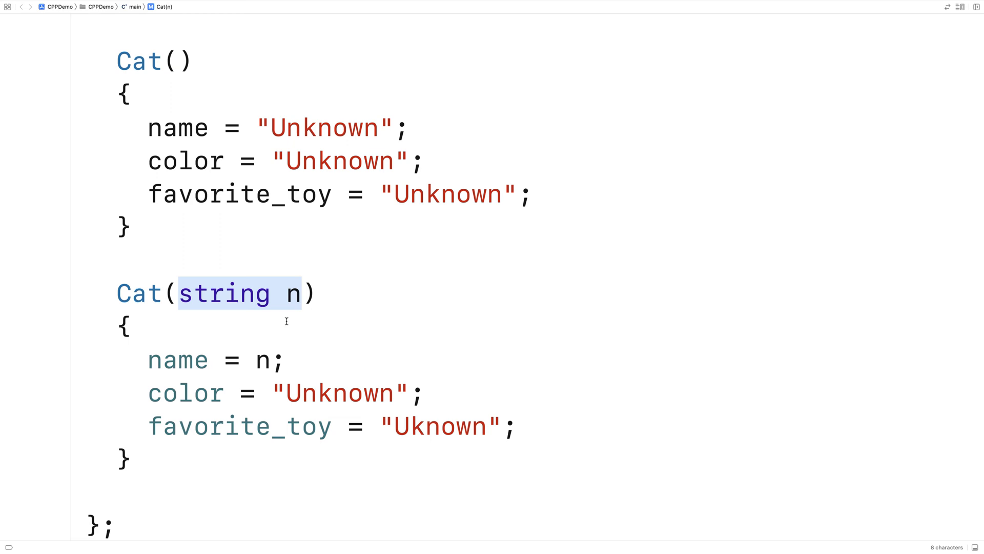
Give cat2 the constructor argument "Spot" in main
scroll("down", 3)
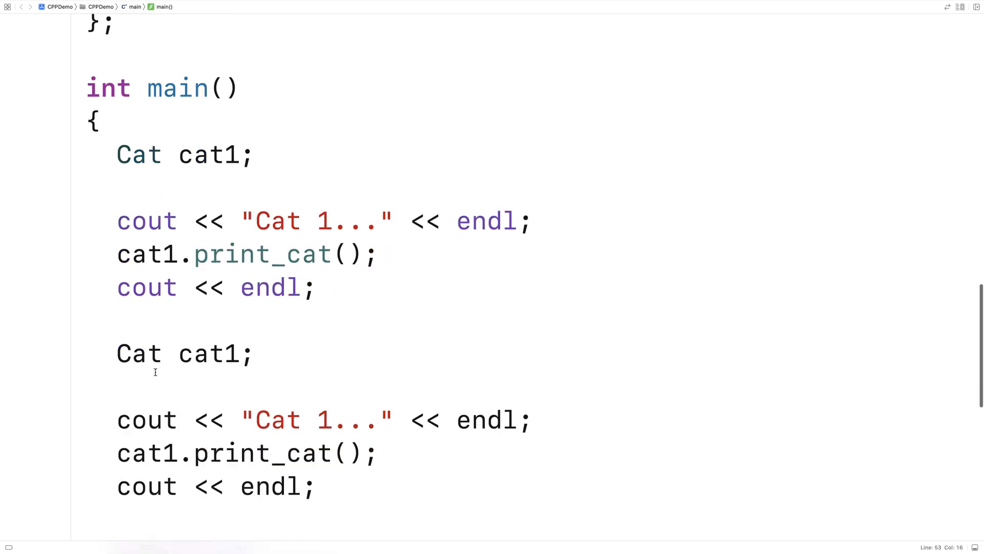
scroll("down", 3)
type("2")
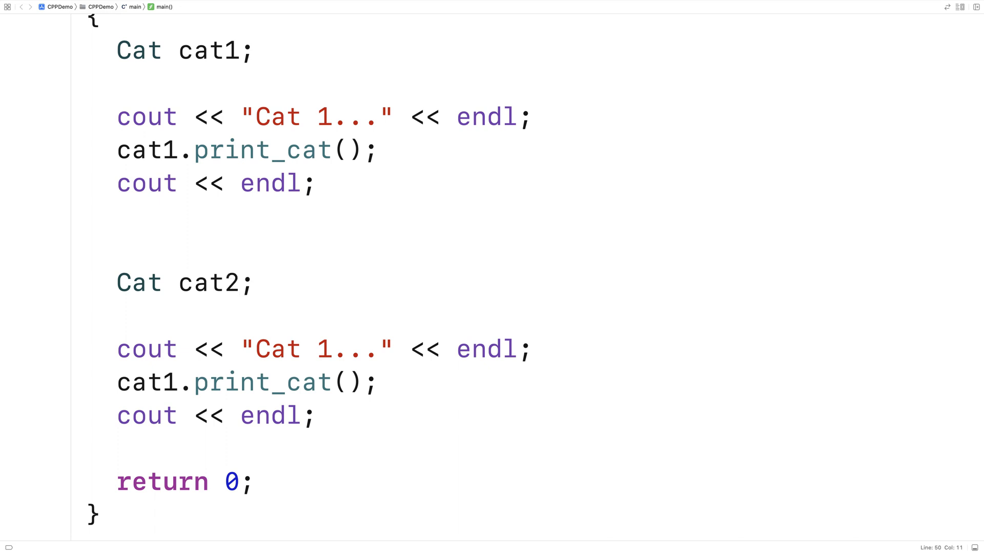
left_click(239, 282)
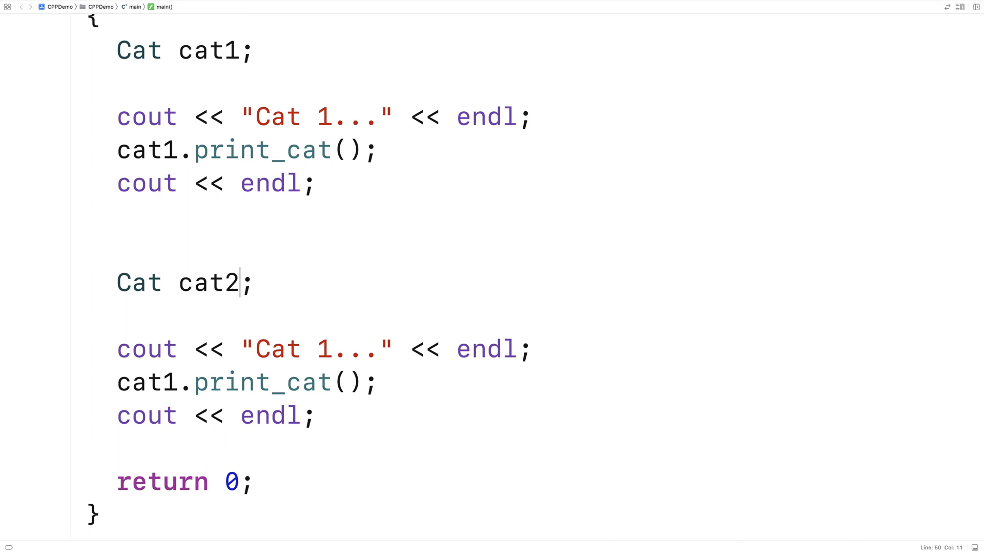
type("(\"S\"")
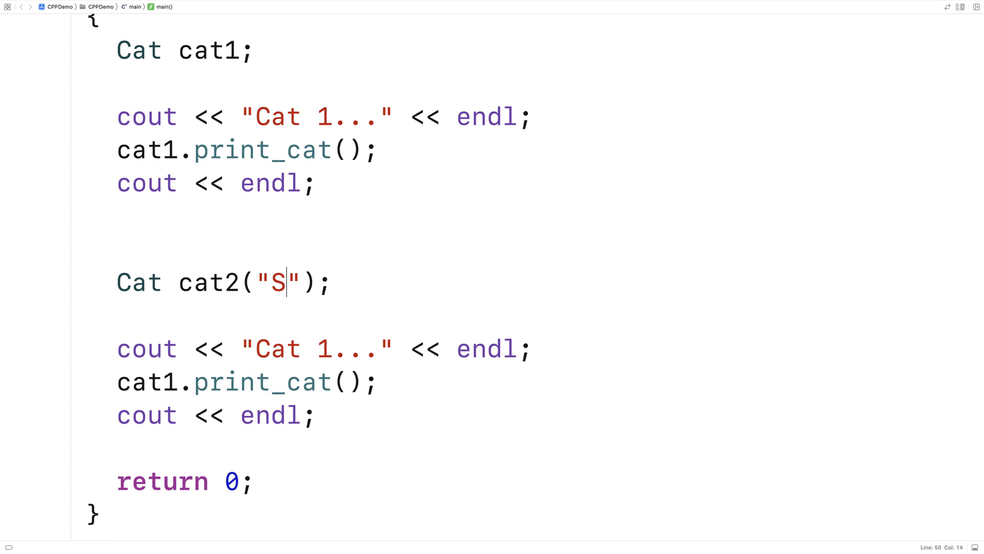
type("pot")
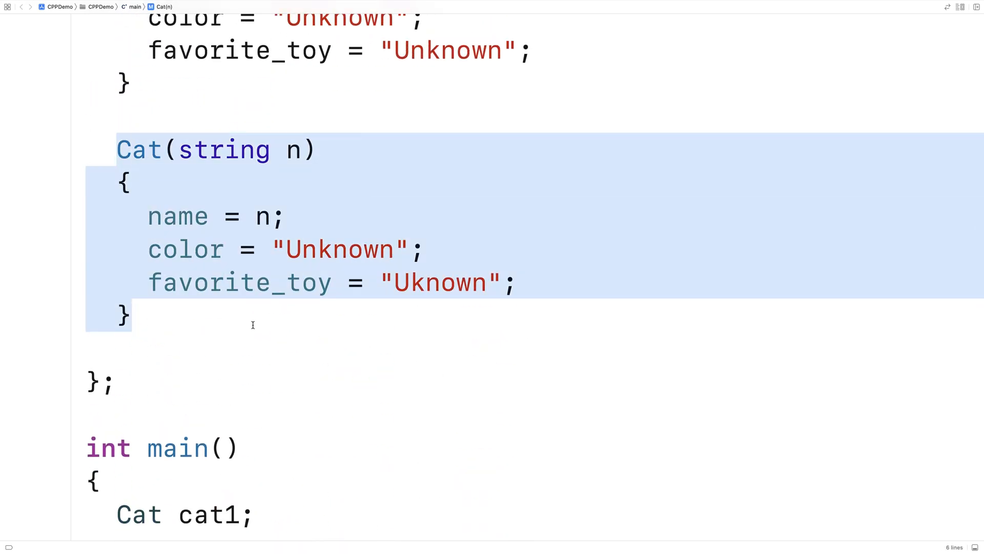
Change the second cat's heading from "Cat 1..." to "Cat 2..." and build
scroll("down", 3)
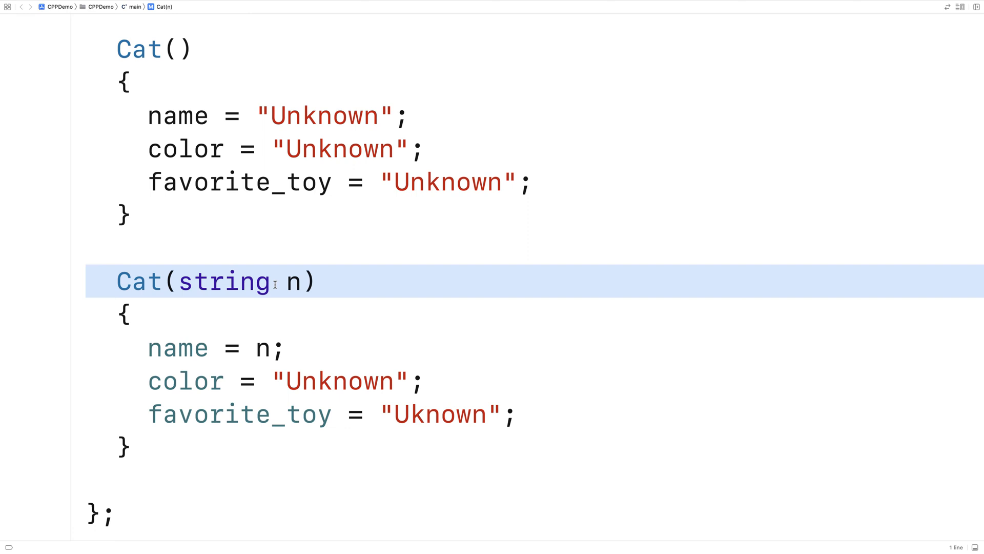
scroll("down", 3)
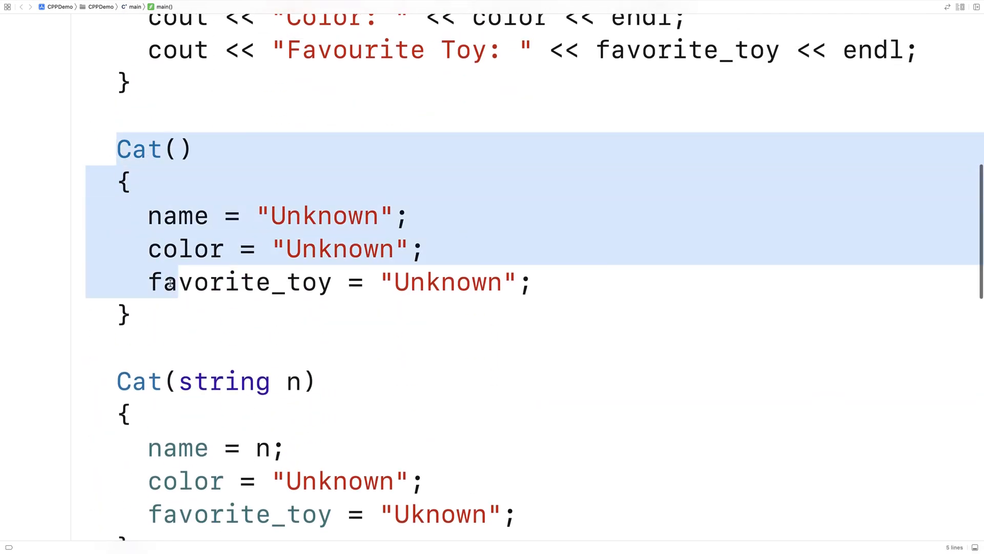
scroll("down", 3)
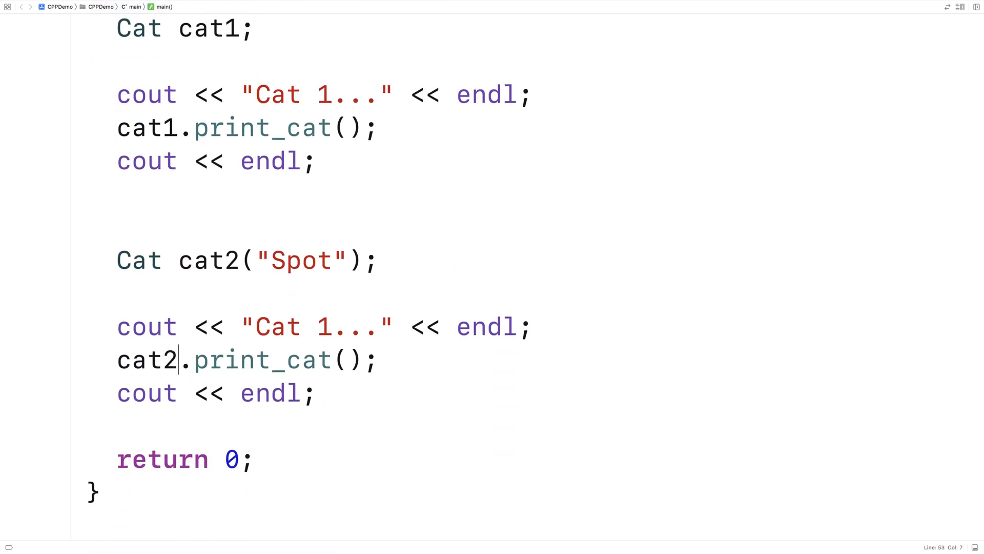
left_click(331, 327)
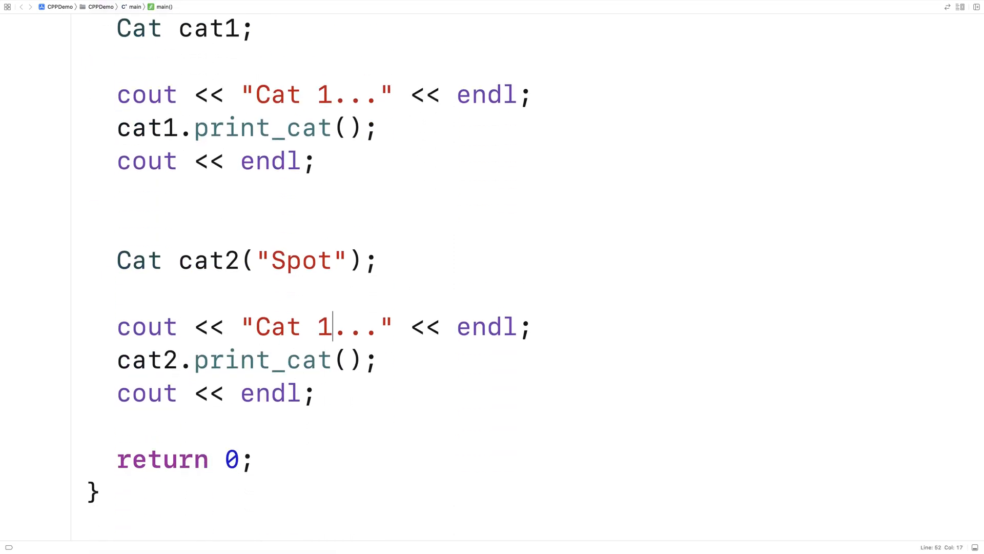
type("2")
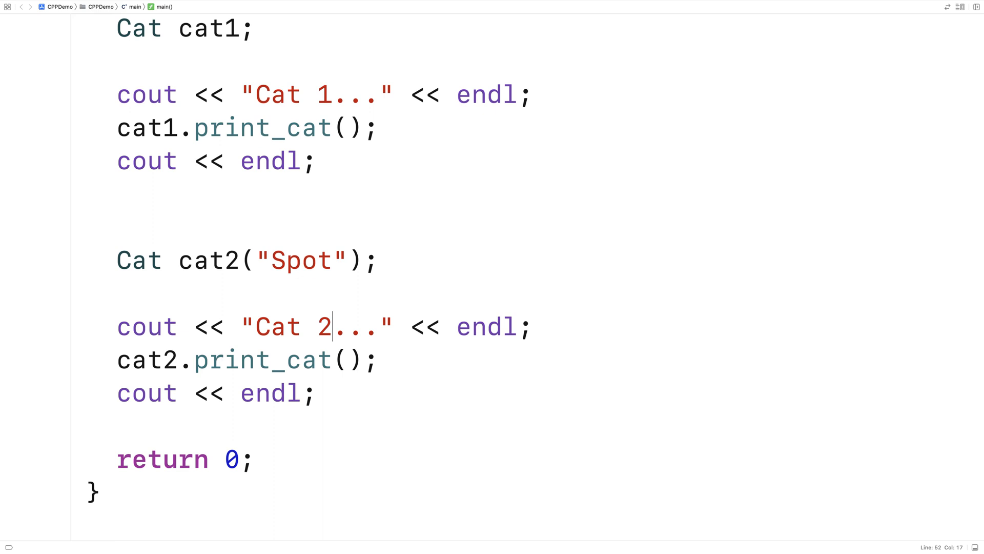
key("cmd+b")
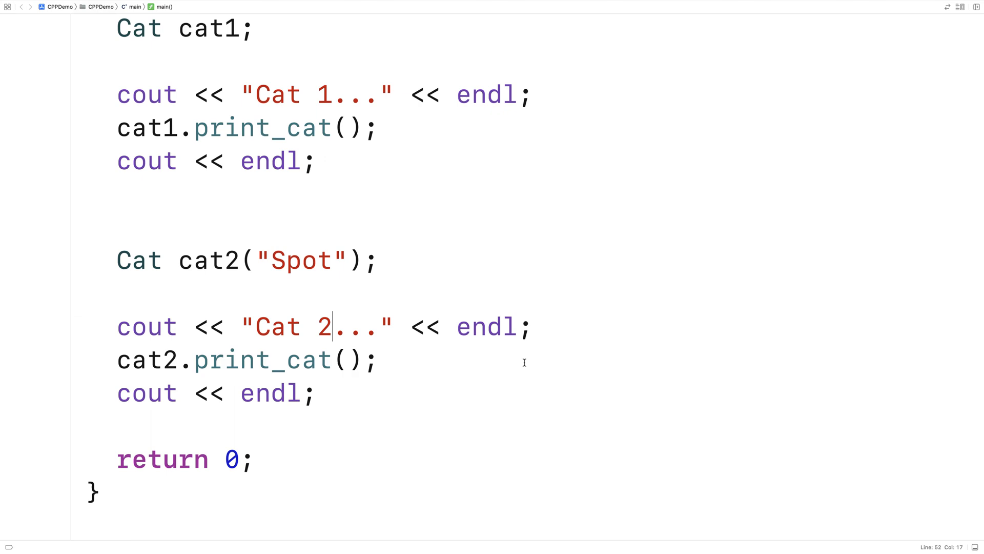
Write Cat(string n, string c, string ft) assigning name = n, color = c, favorite_toy = ft
scroll("up", 3)
type("Cat")
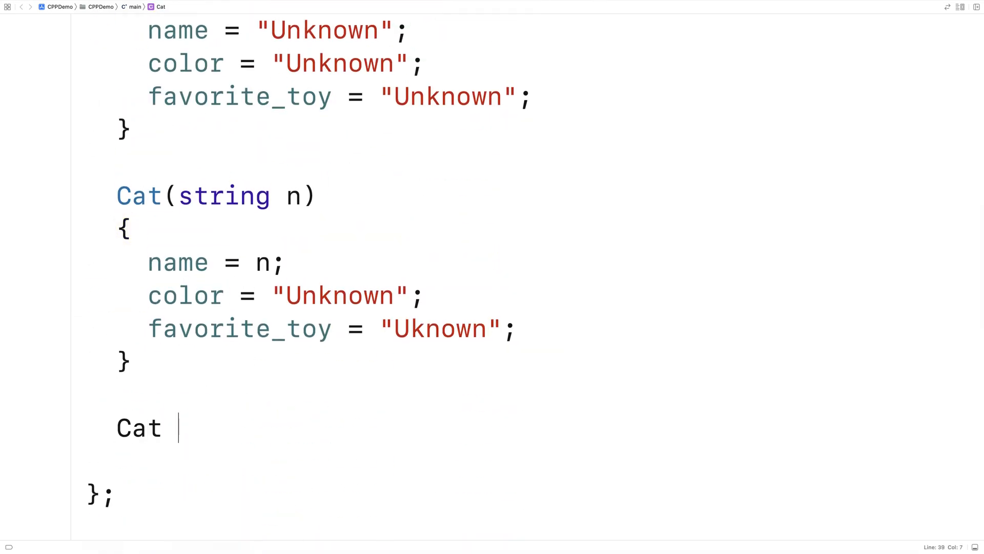
type("(string n, tring c,")
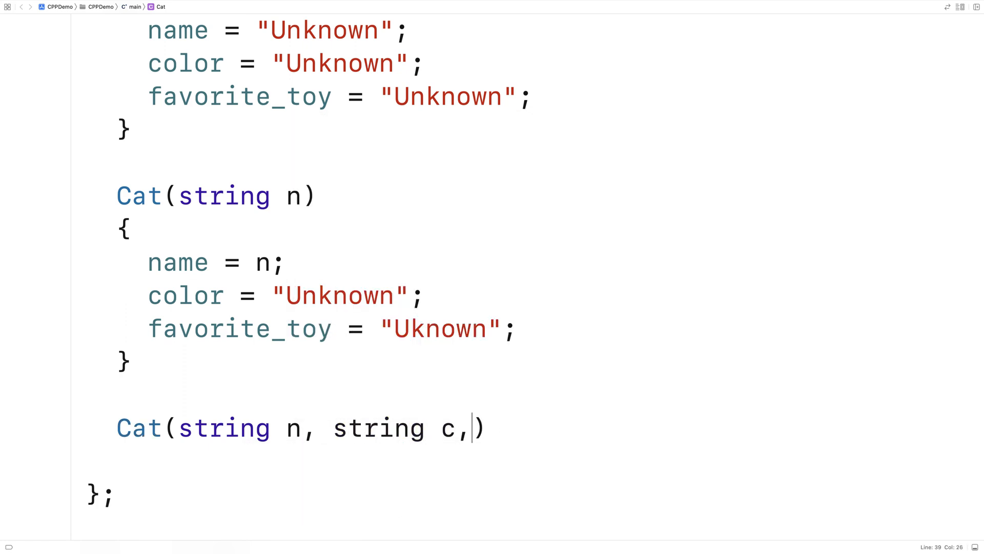
type("strin")
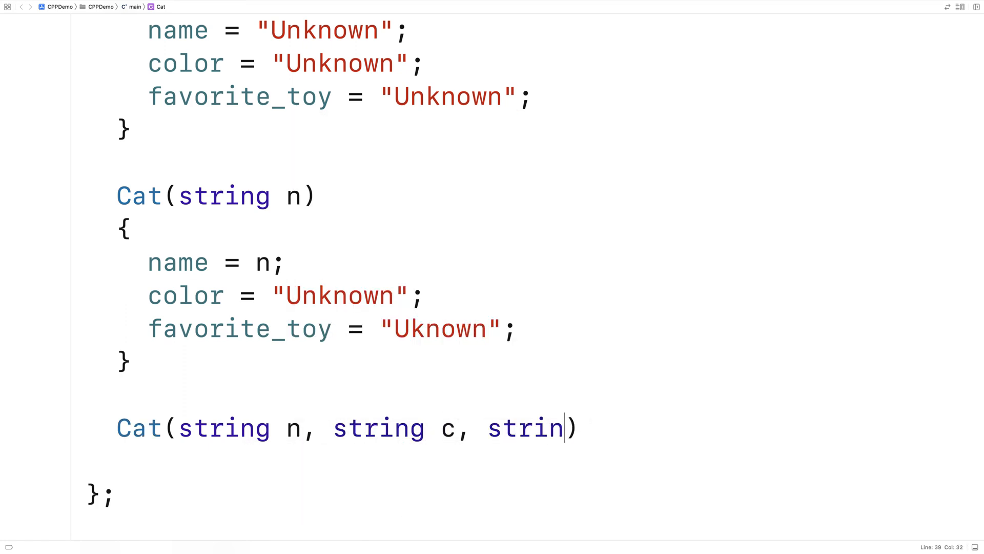
type("g ft)")
type("{")
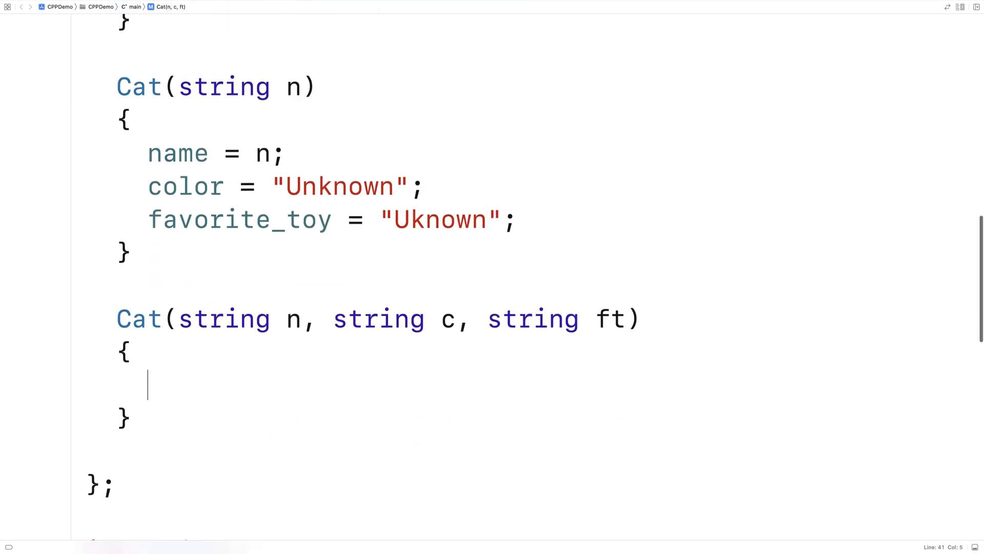
type("name = n;")
type("color =")
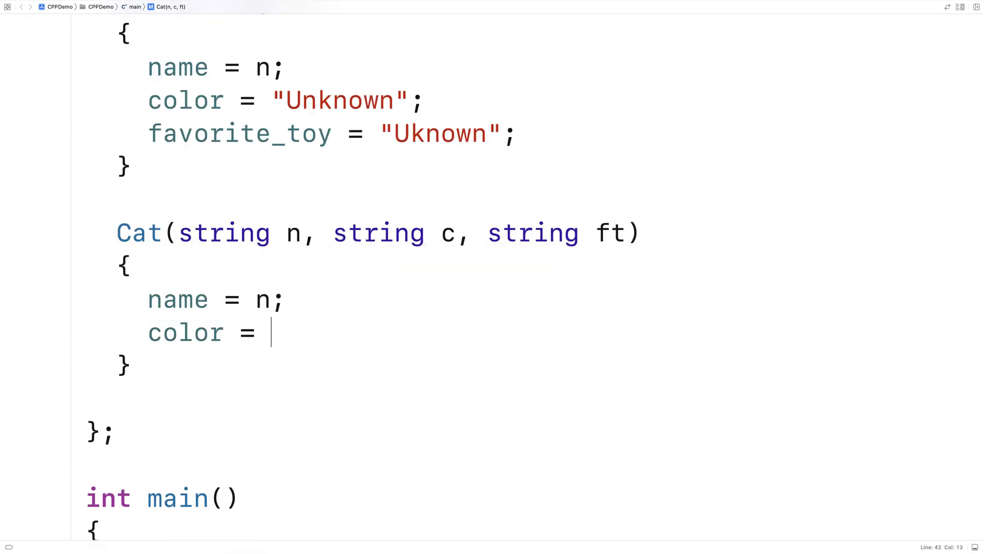
type("favorite")
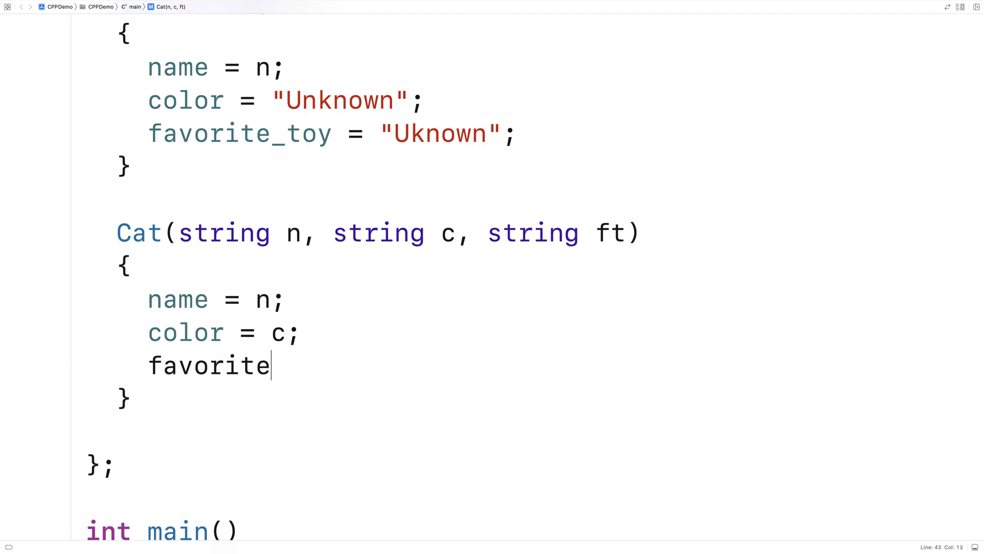
type("_toy = ft;")
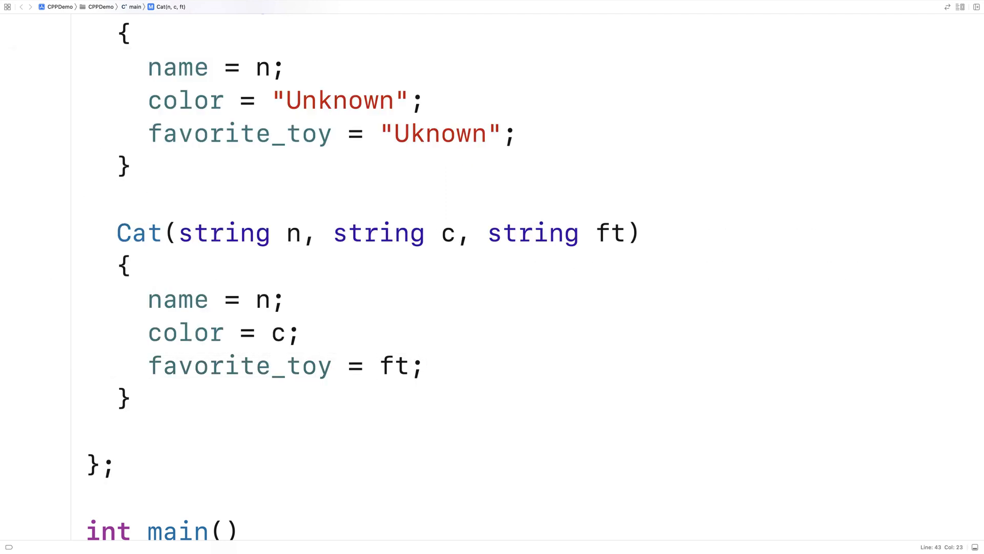
left_click(424, 365)
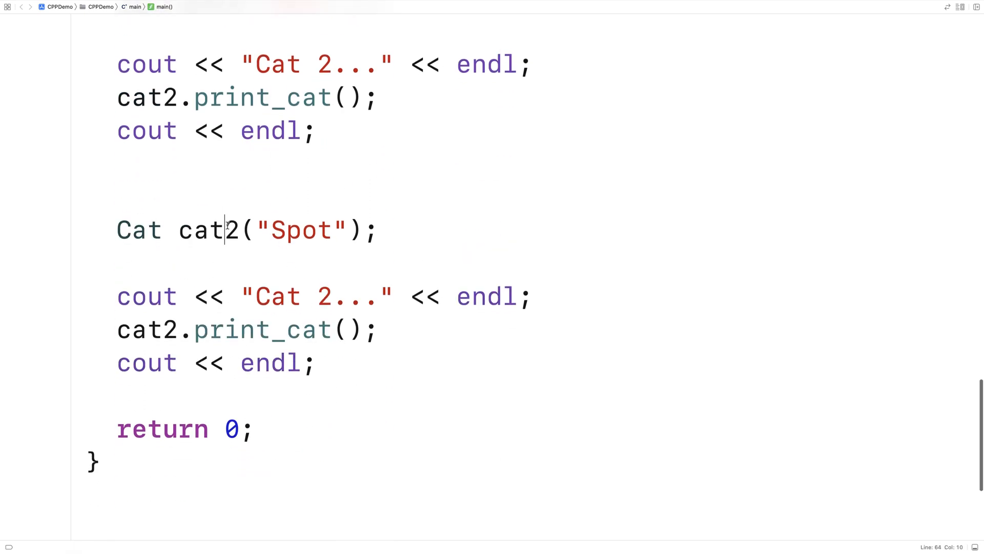
Turn the copied block into cat3("Garfield", "Orange", "Ball Of Yarn") printed under "Cat 3..."
type("3")
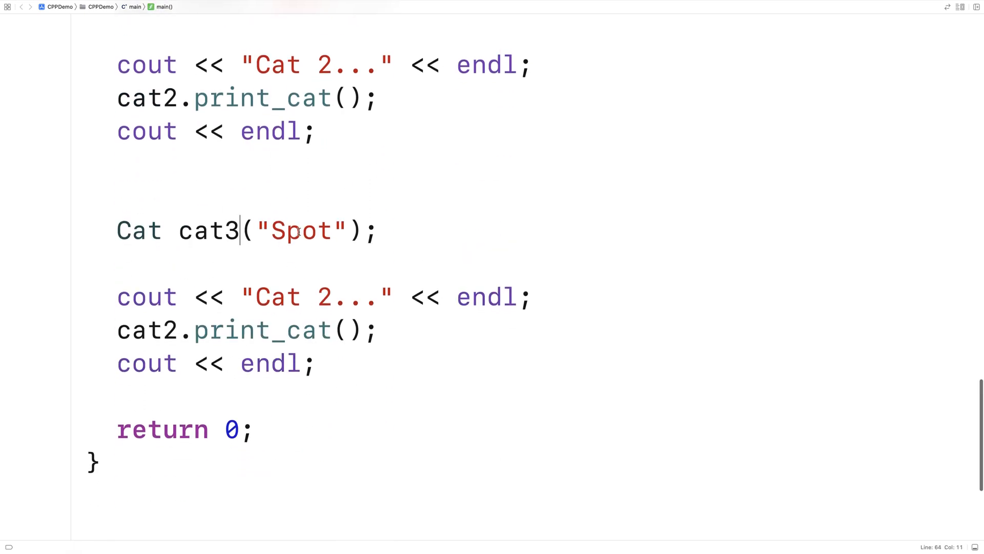
type("Garfiel")
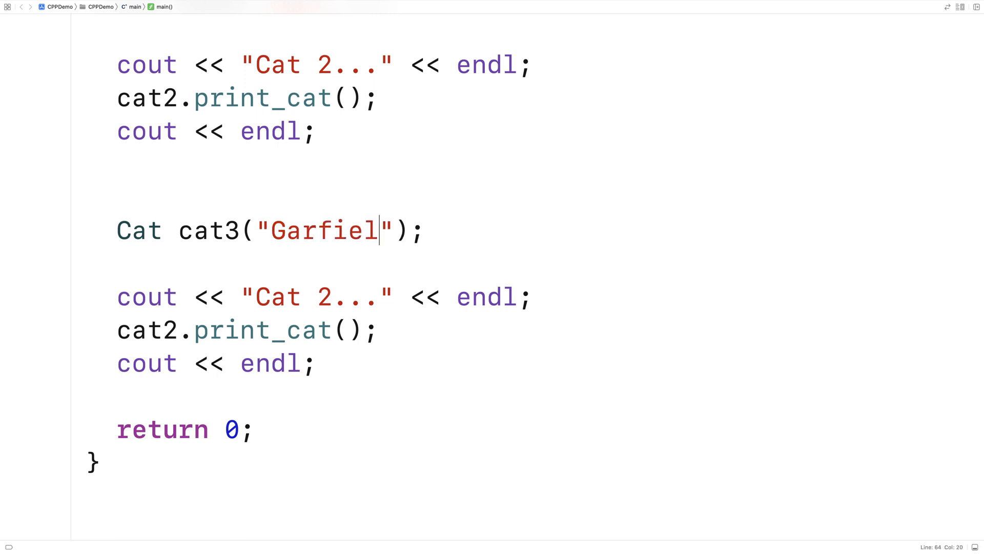
type("d\", \"Or")
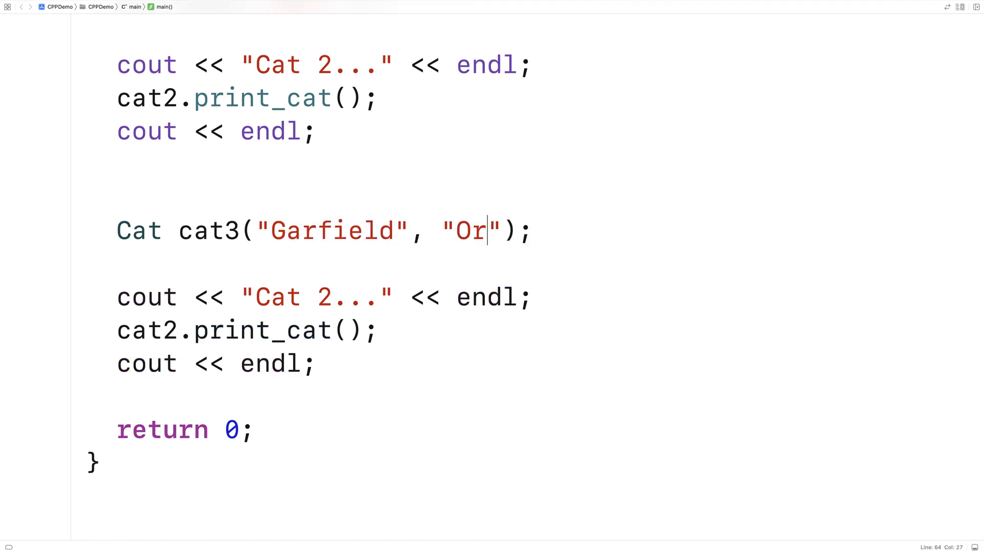
type("ange\", \"")
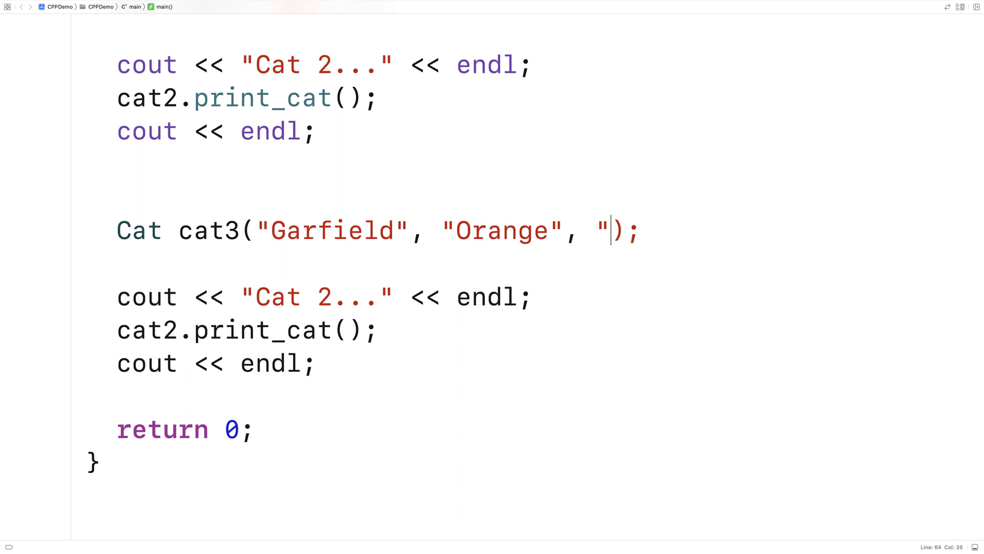
type("Ball Of Yar\"")
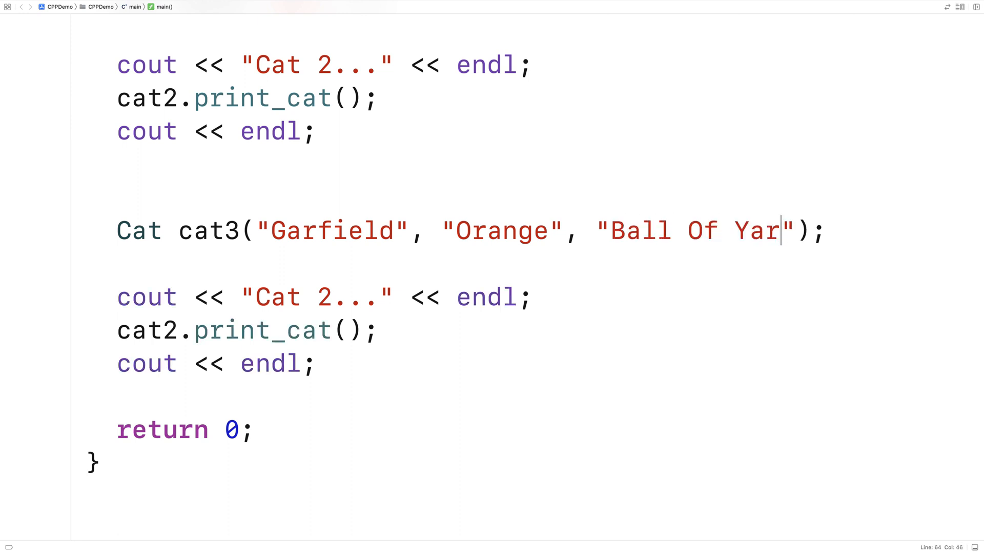
type("n")
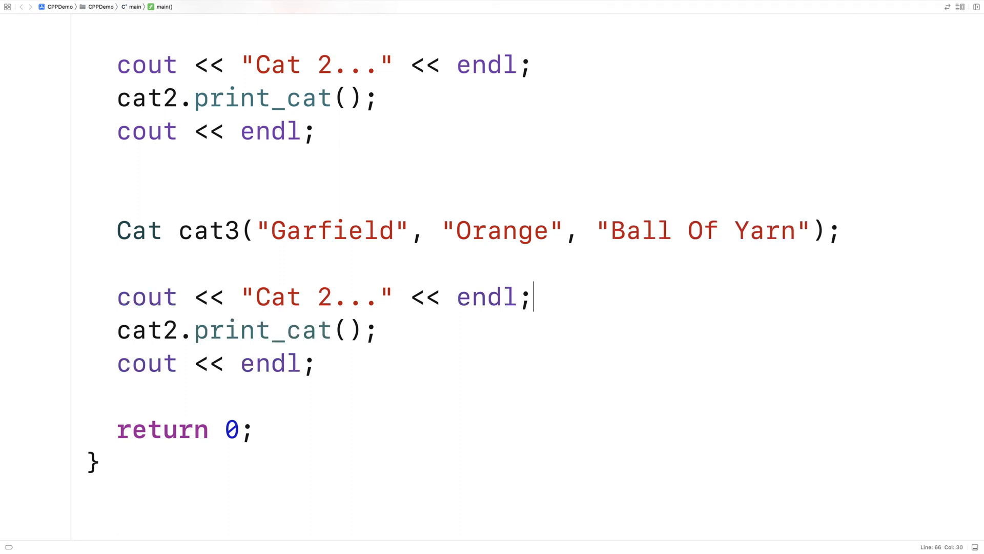
type("3")
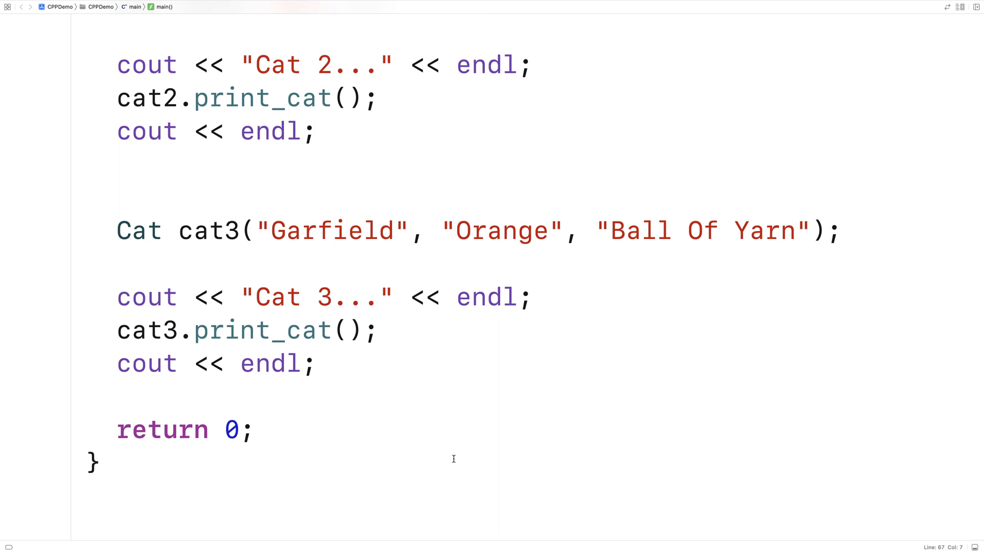
Default the ft parameter to "Laser Pointer" and drop "Ball Of Yarn" from cat3's arguments
scroll("up", 3)
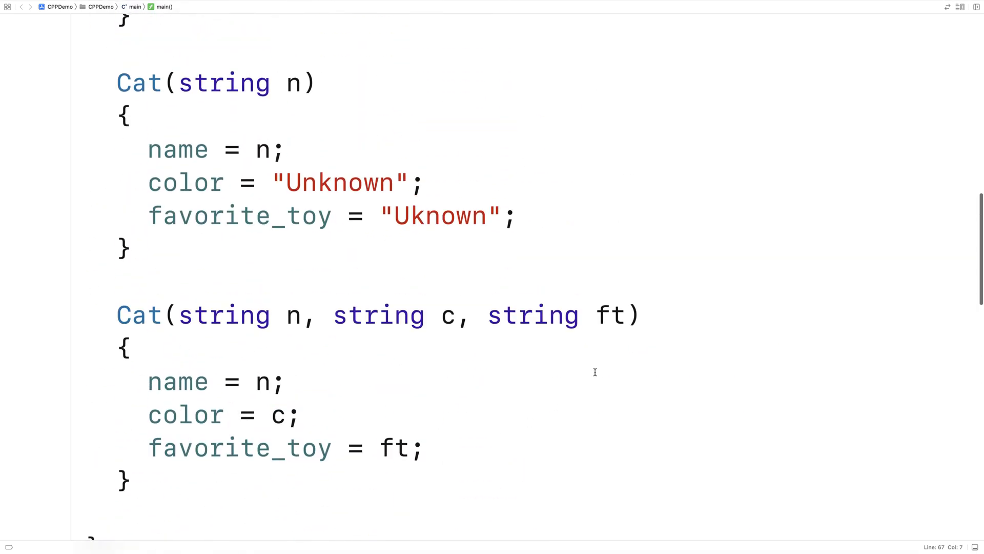
double_click(609, 315)
type(" = ")
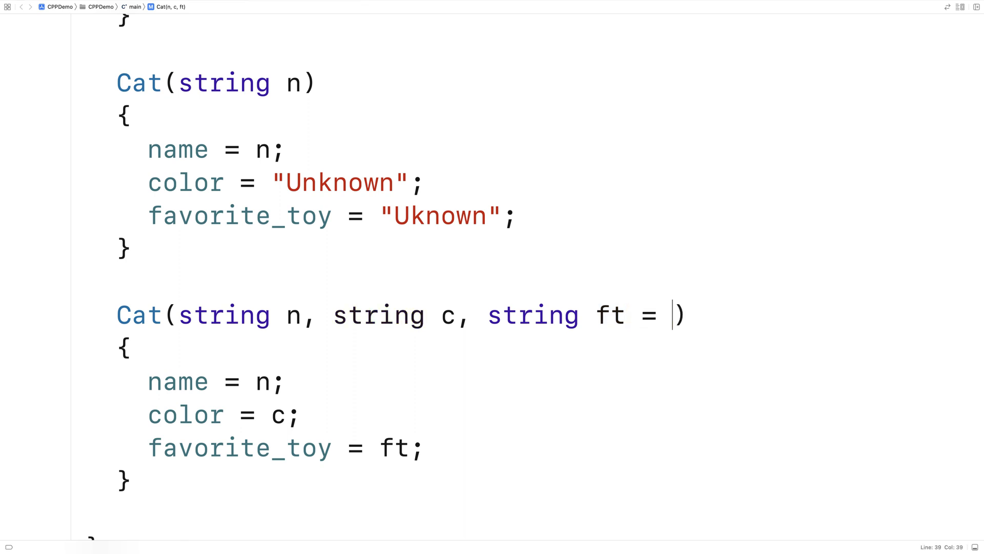
type("\"Lasr\"")
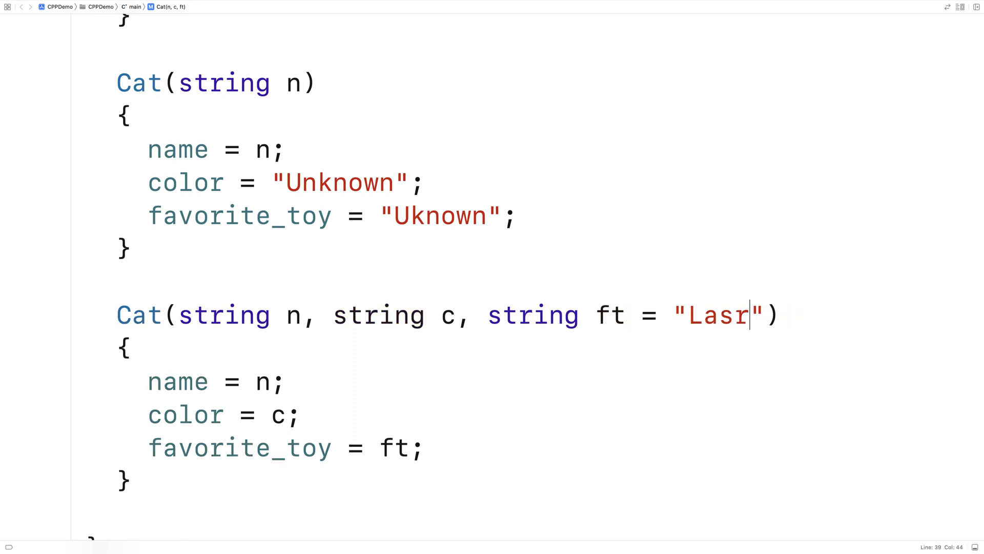
type("er Pointer")
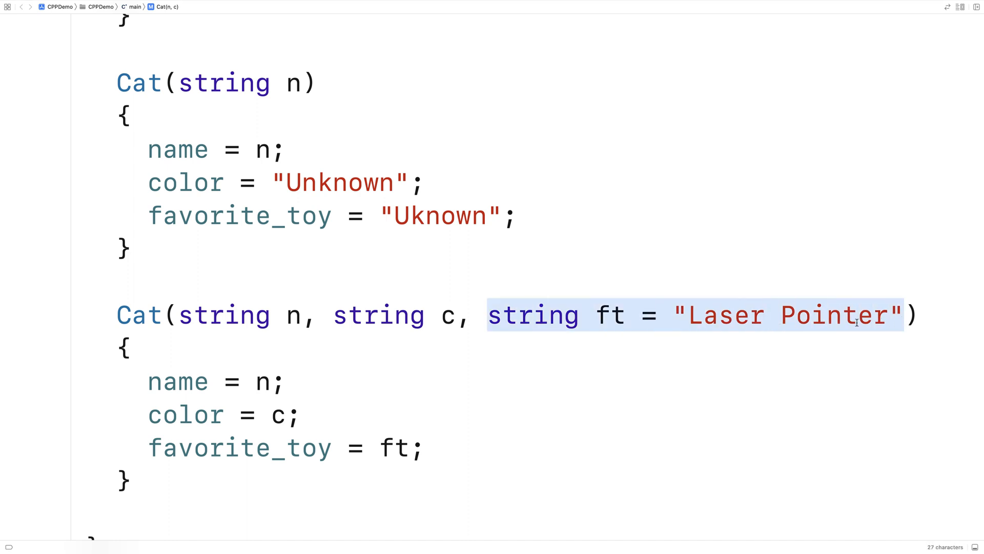
mouse_move(601, 336)
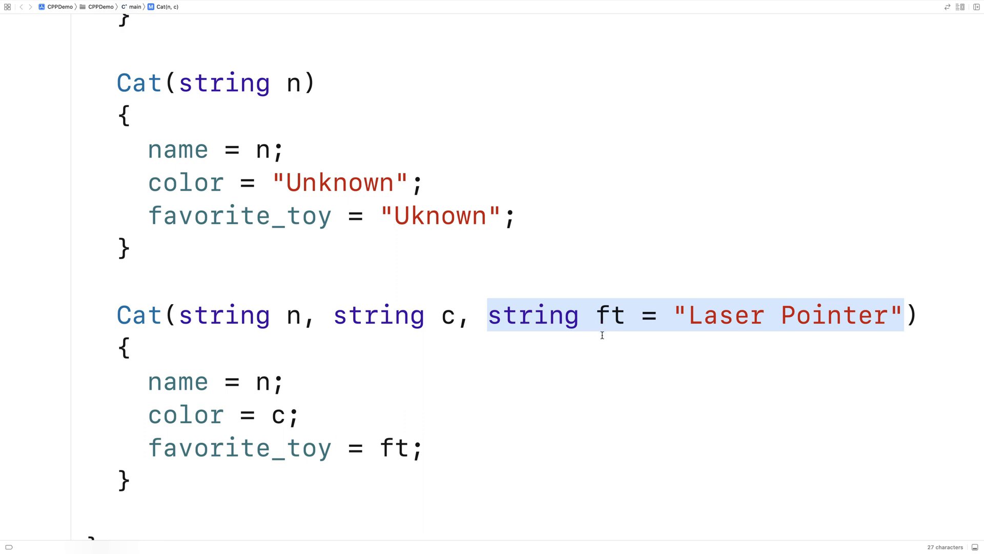
scroll("down", 3)
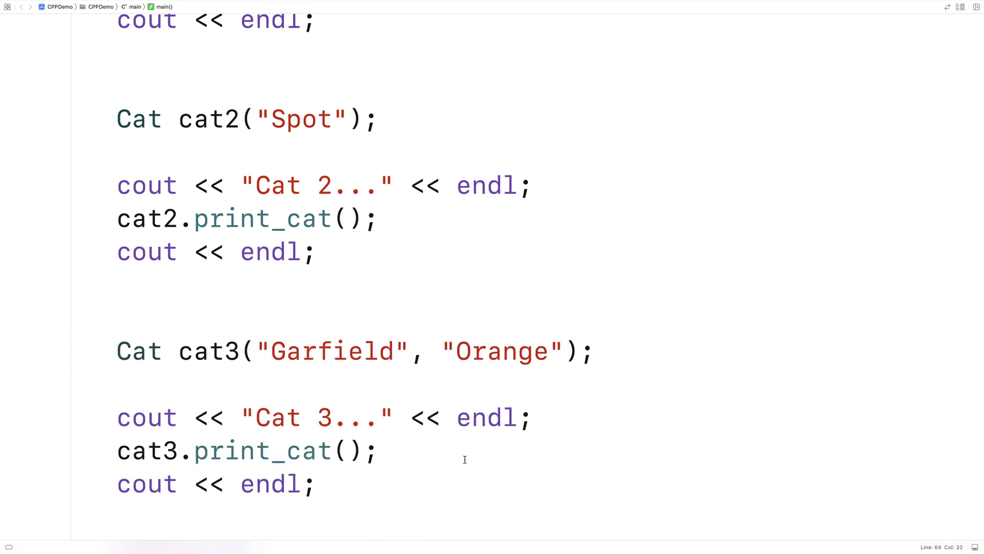
Define the three-parameter constructor outside the class as Cat::Cat, keep only its declaration, and build
scroll("up", 3)
type("Cat(string n, string c, string ft = \"Laser Pointer")
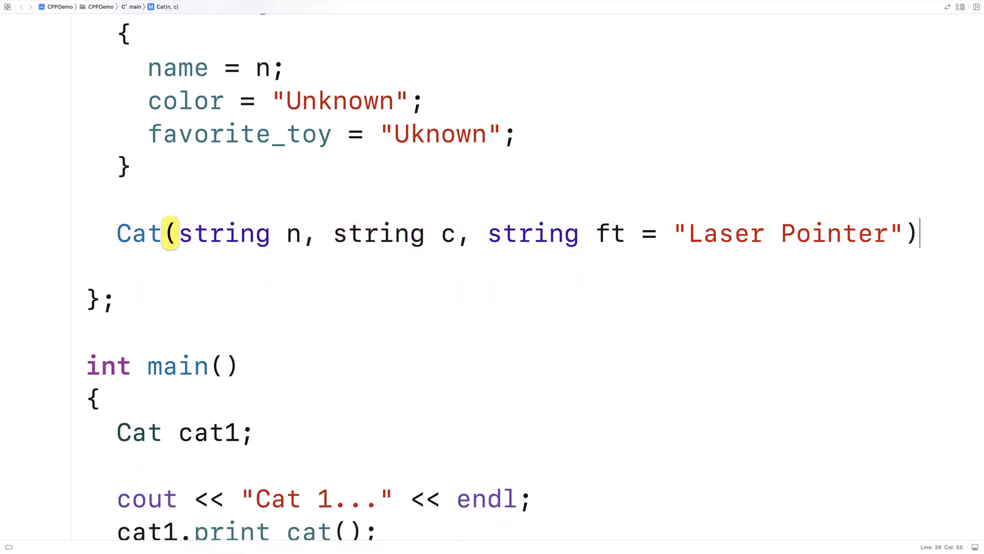
type(";")
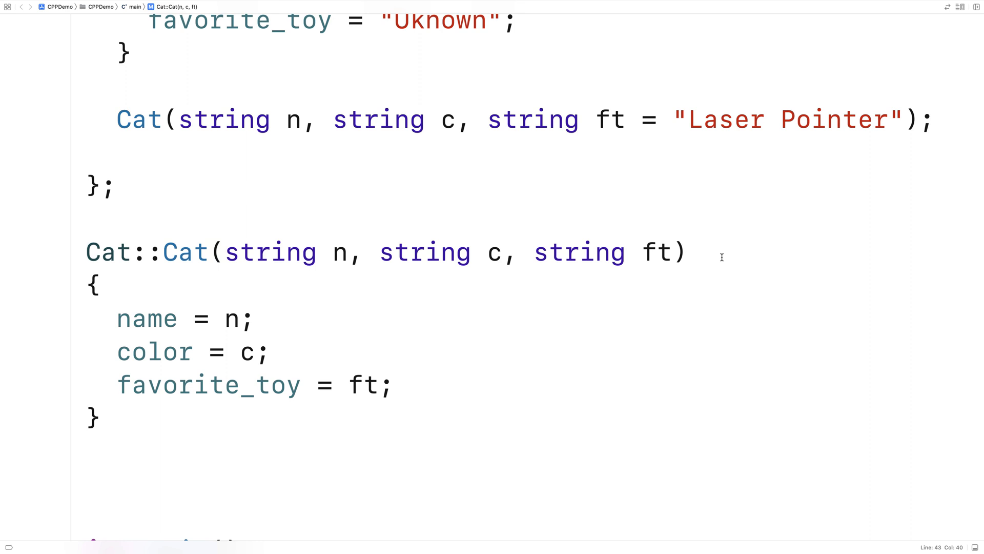
key("cmd+b")
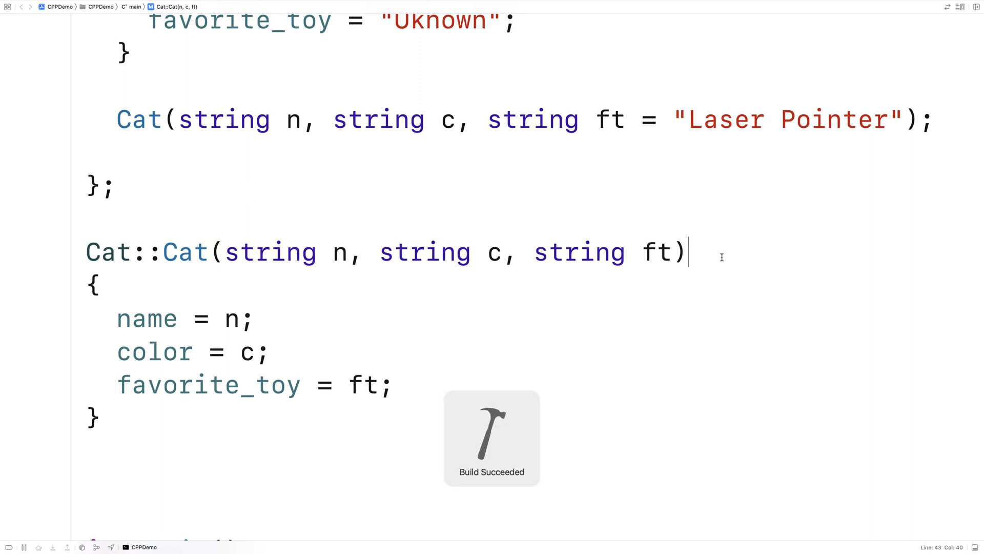